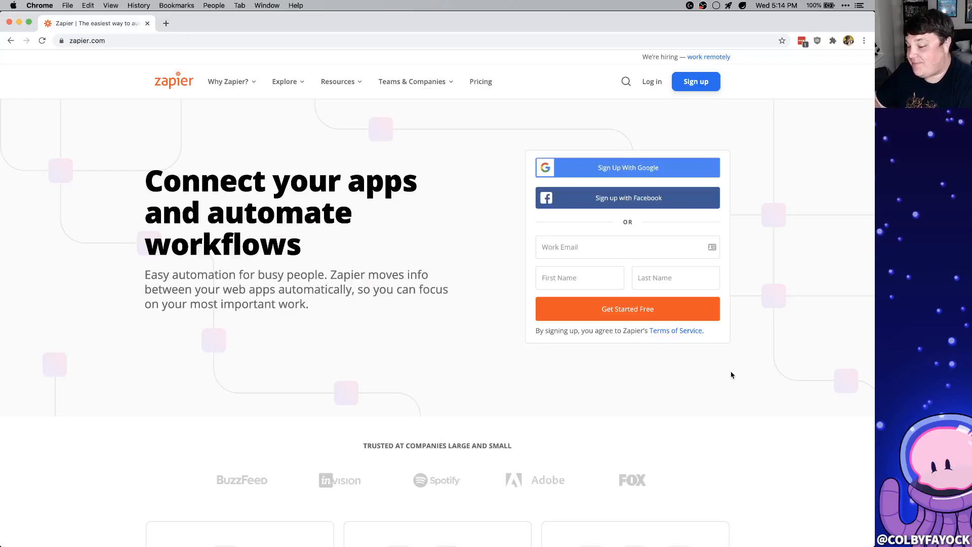
Step: Browse the dashboard's example zaps, highlighting Gmail in one of them
scroll("down", 3)
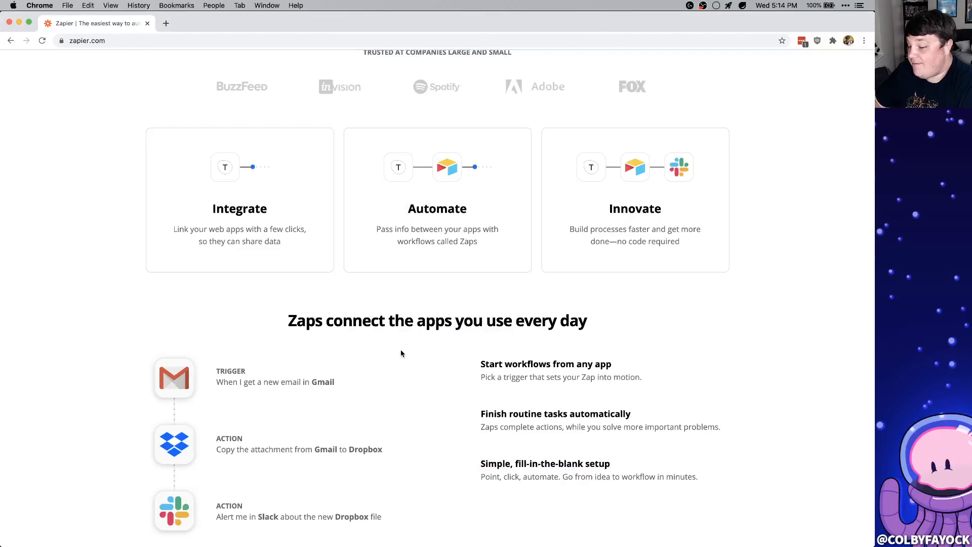
double_click(322, 382)
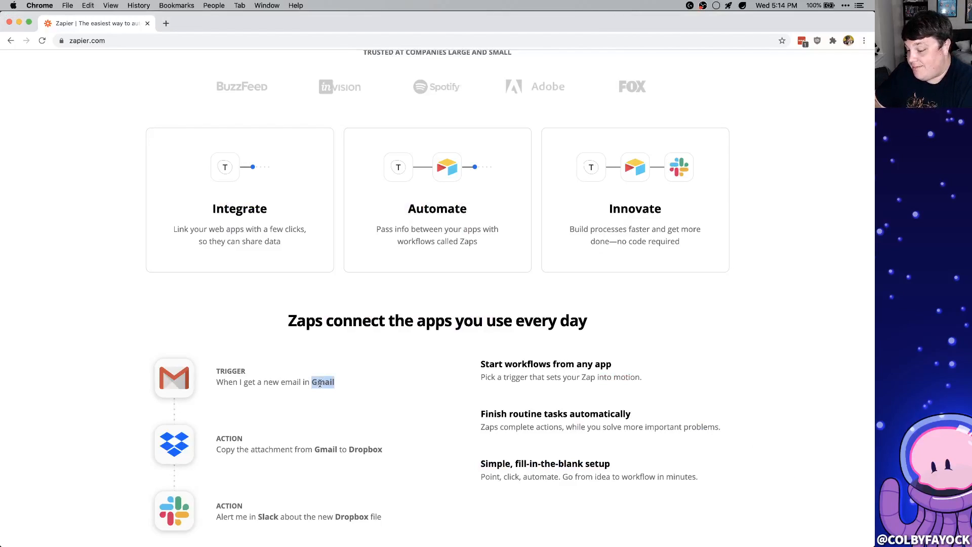
scroll("down", 3)
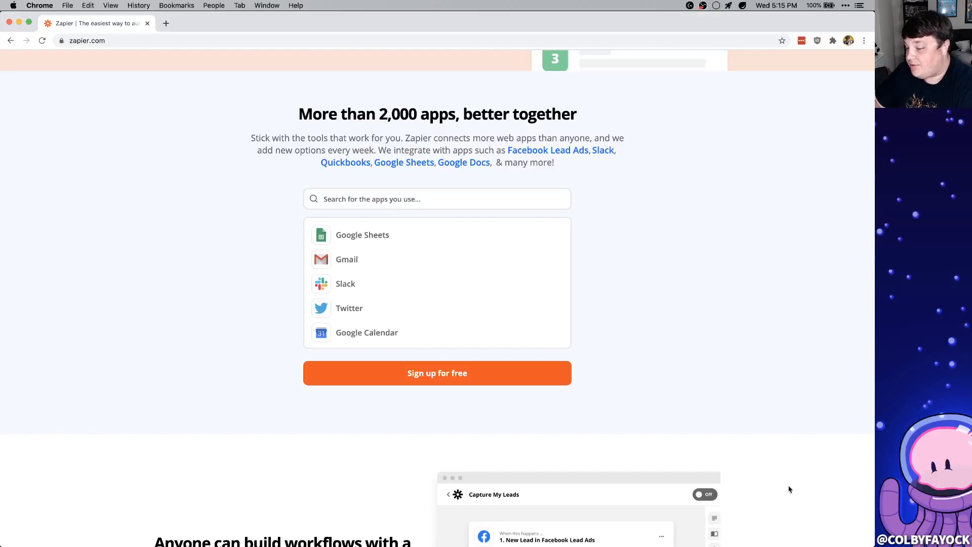
mouse_move(787, 483)
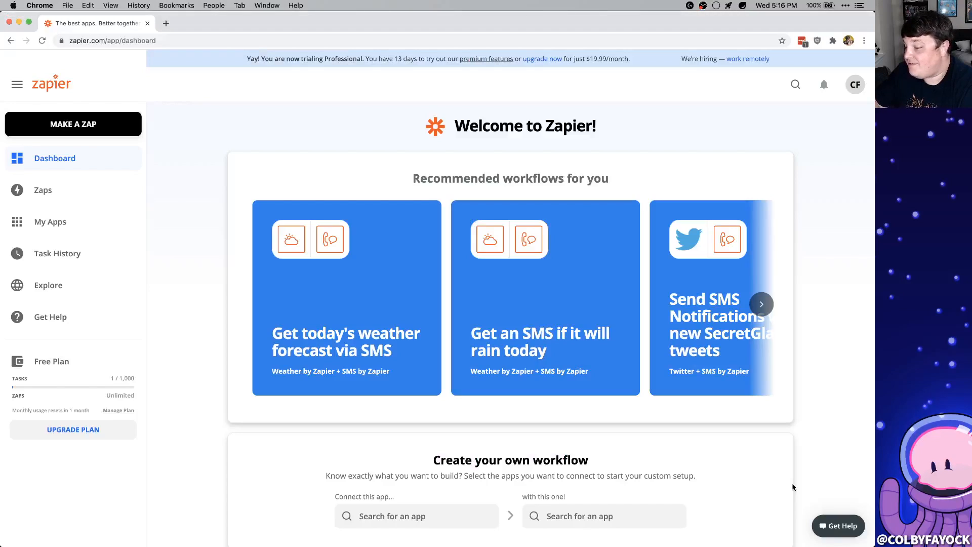
mouse_move(114, 144)
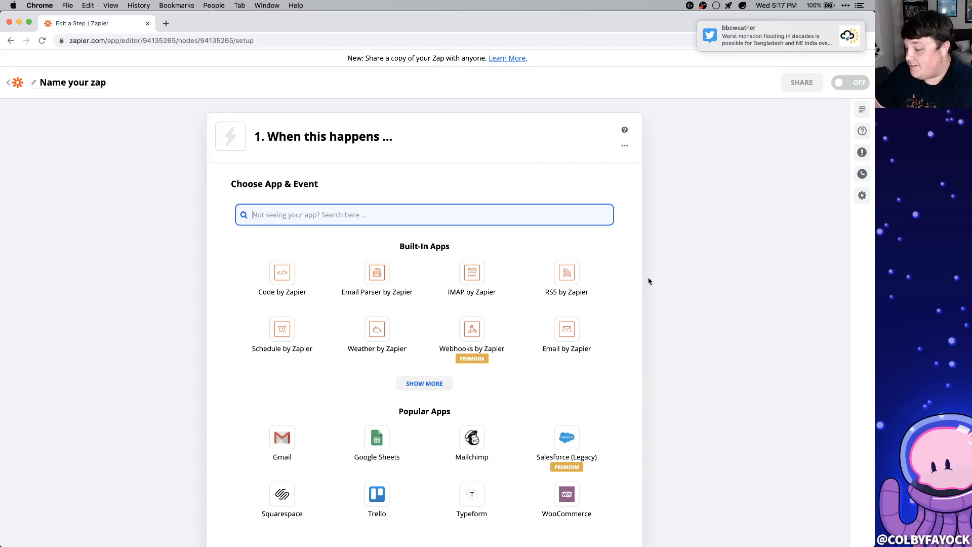
Step: Choose Weather by Zapier's Will It Rain Today? as the zap trigger
type("weather")
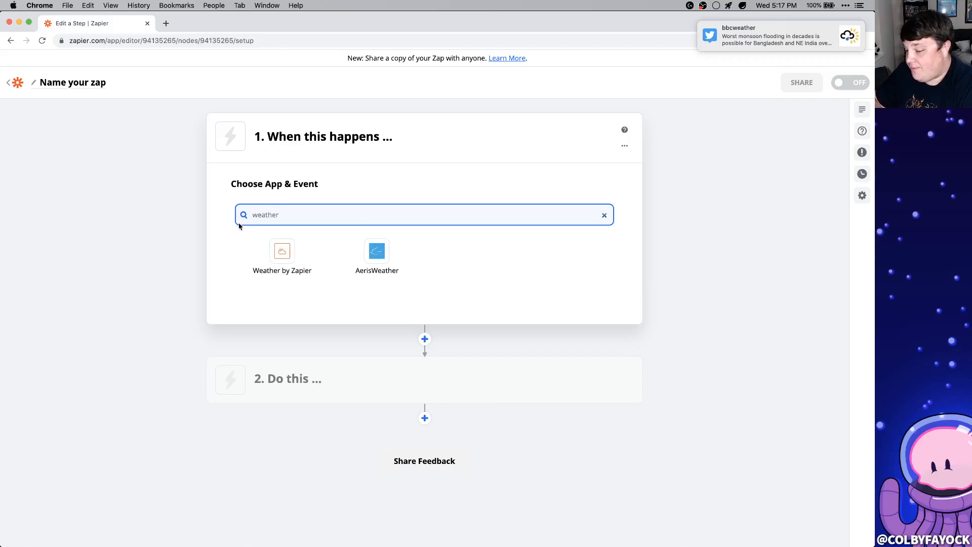
left_click(281, 251)
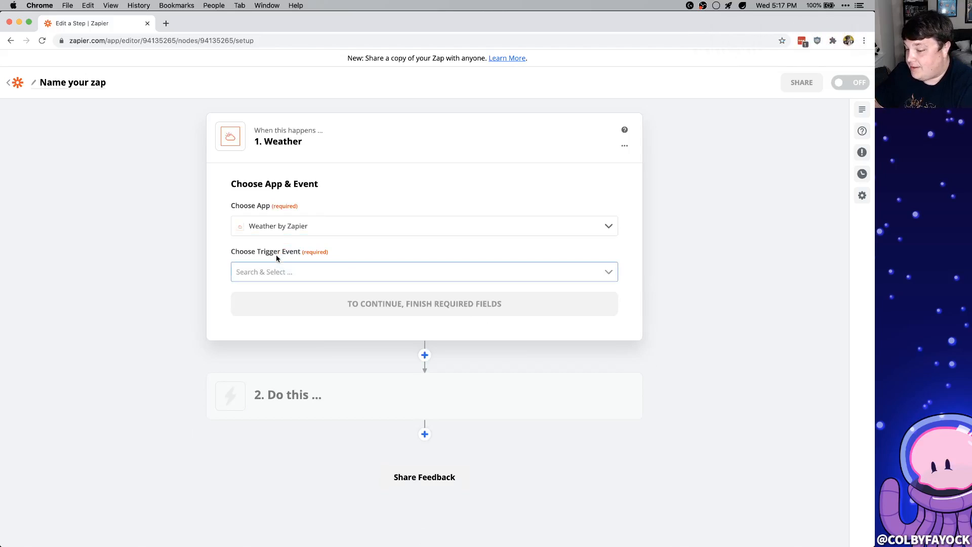
left_click(424, 271)
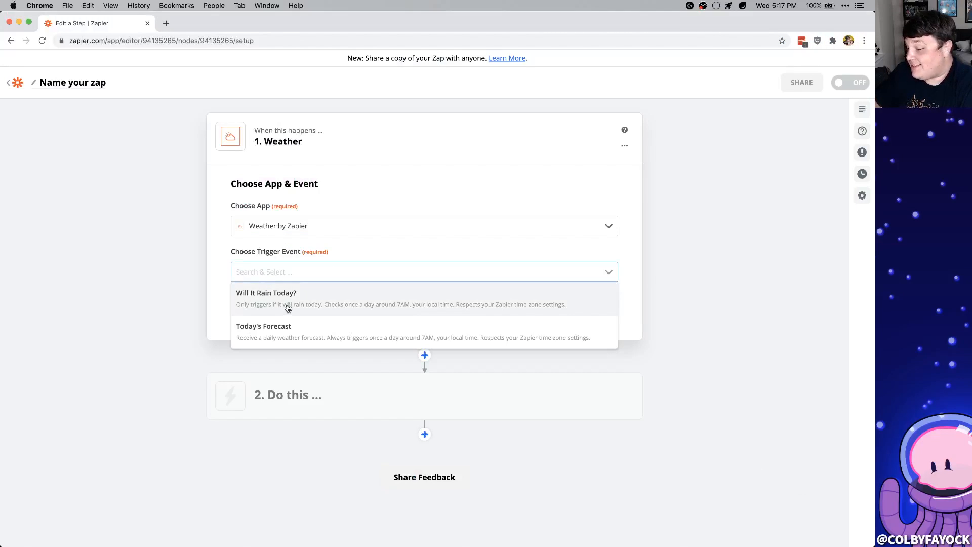
left_click(266, 293)
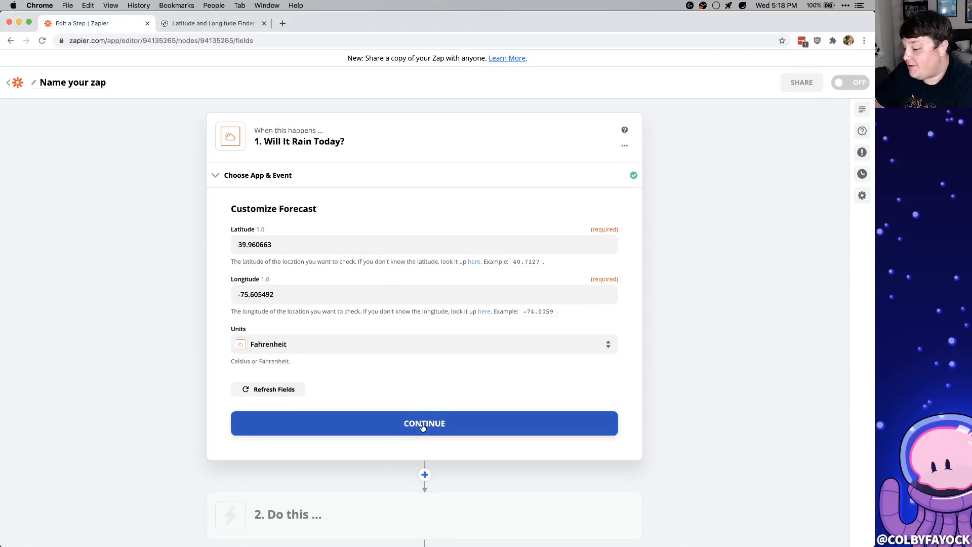
Step: Confirm latitude, longitude and Fahrenheit units, test the trigger and accept the sample forecast
left_click(424, 423)
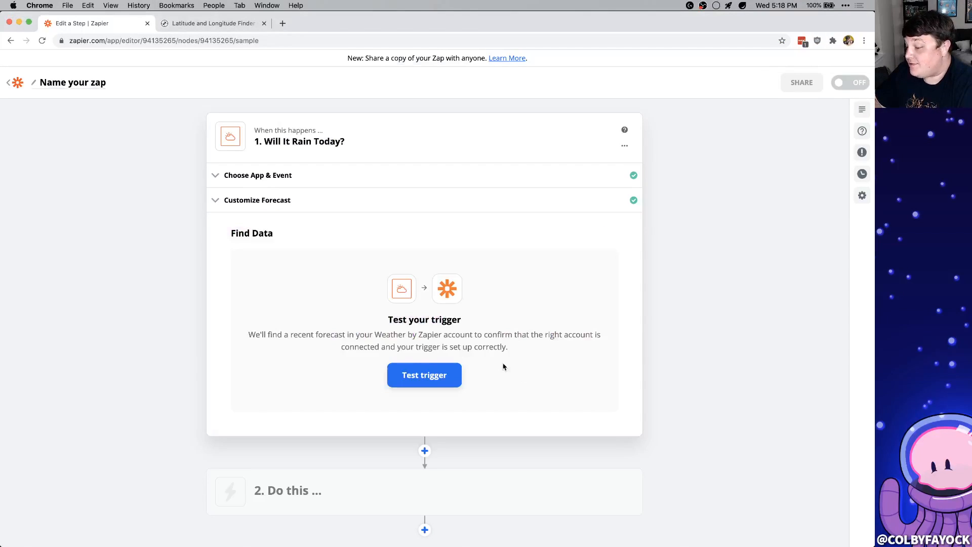
left_click(424, 375)
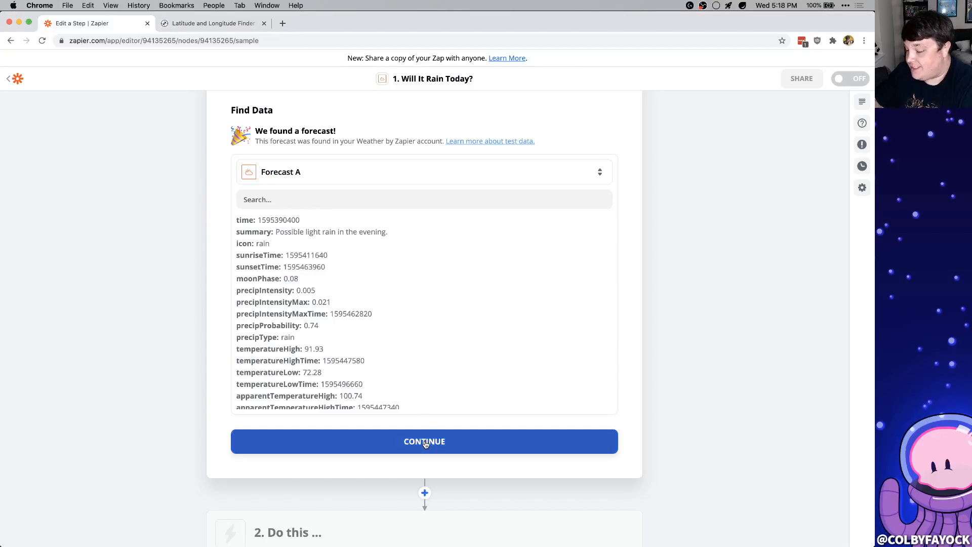
left_click(424, 440)
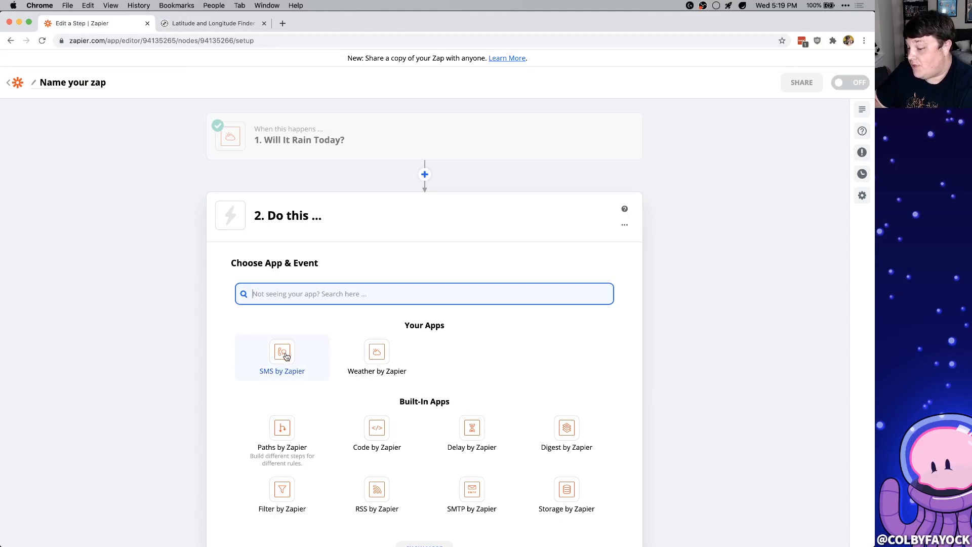
Step: Choose SMS by Zapier's Send SMS as the action step
type("sms")
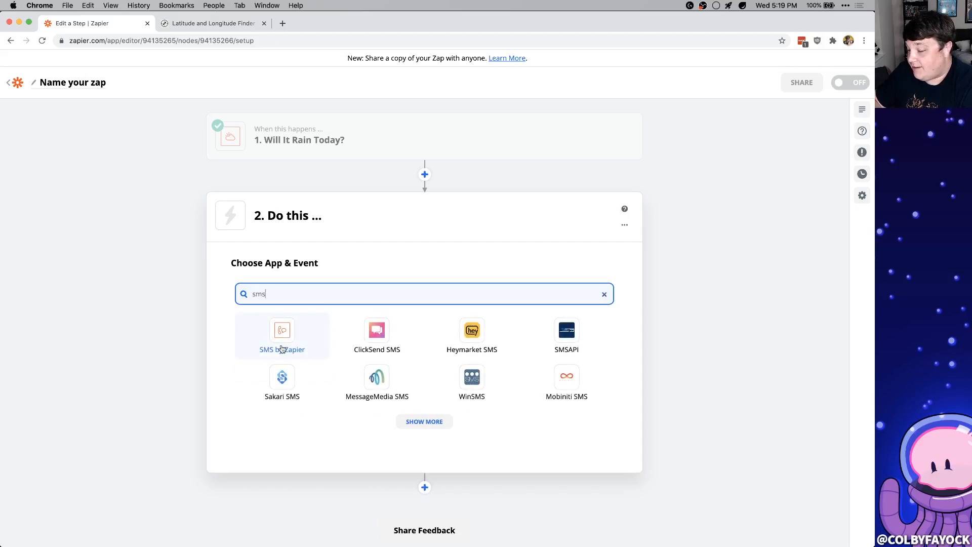
left_click(282, 335)
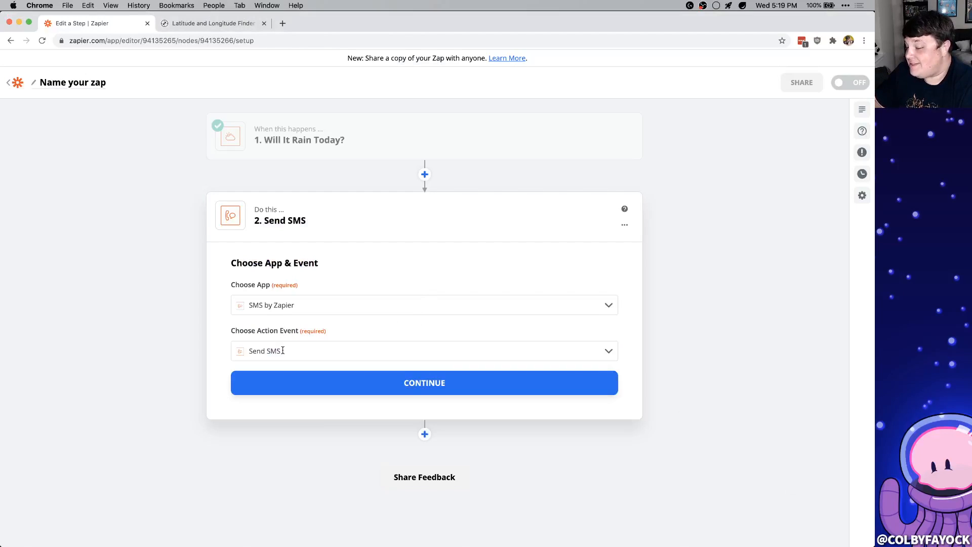
left_click(424, 383)
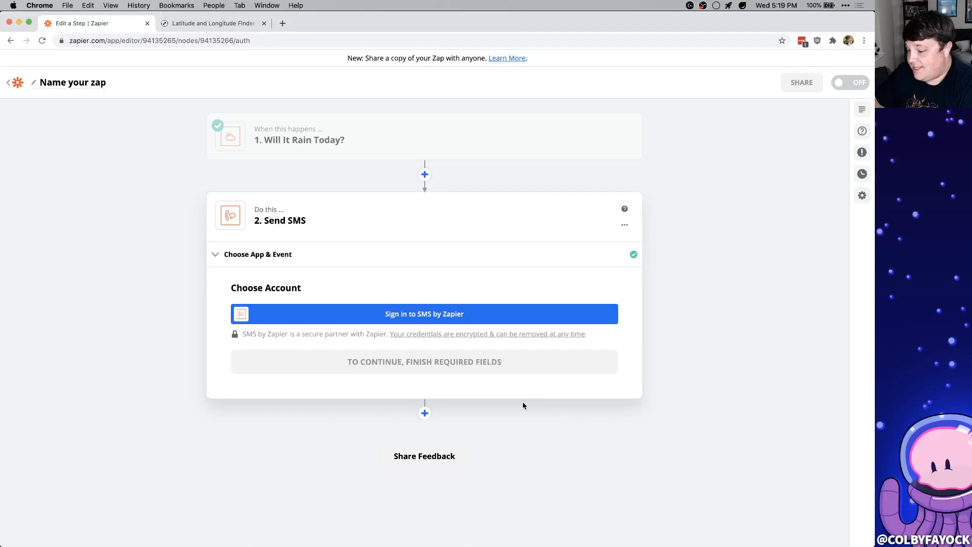
Step: Connect an SMS account, verifying the phone number with its PIN, and proceed
left_click(424, 313)
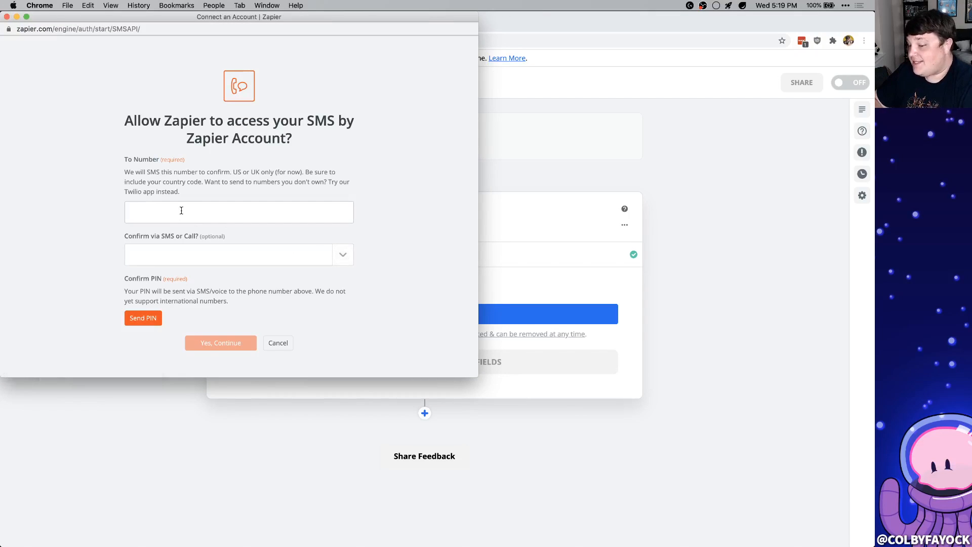
mouse_move(182, 231)
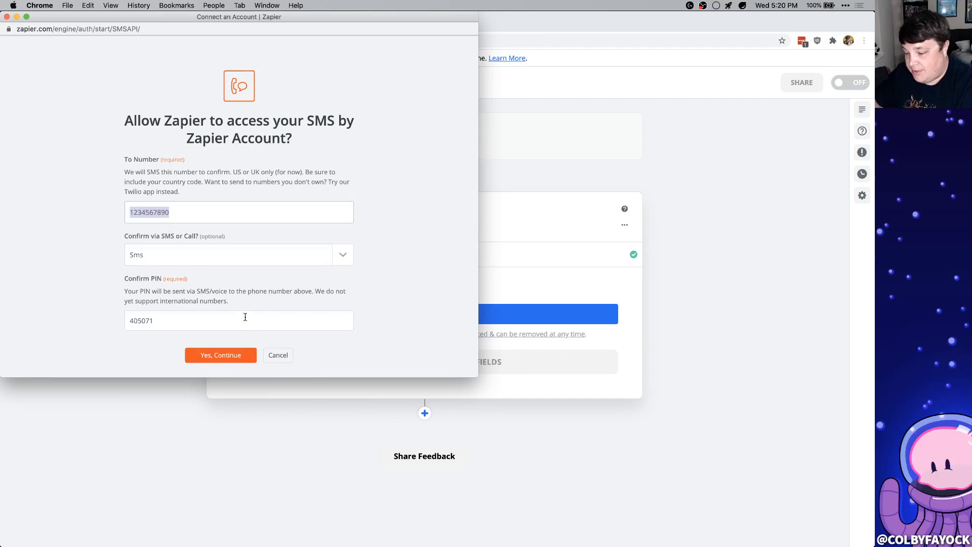
left_click(219, 354)
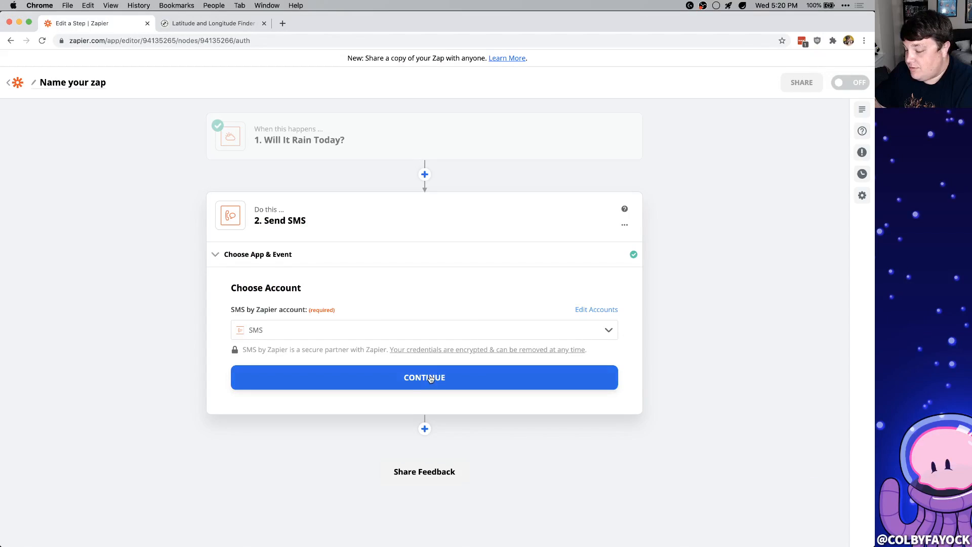
left_click(424, 377)
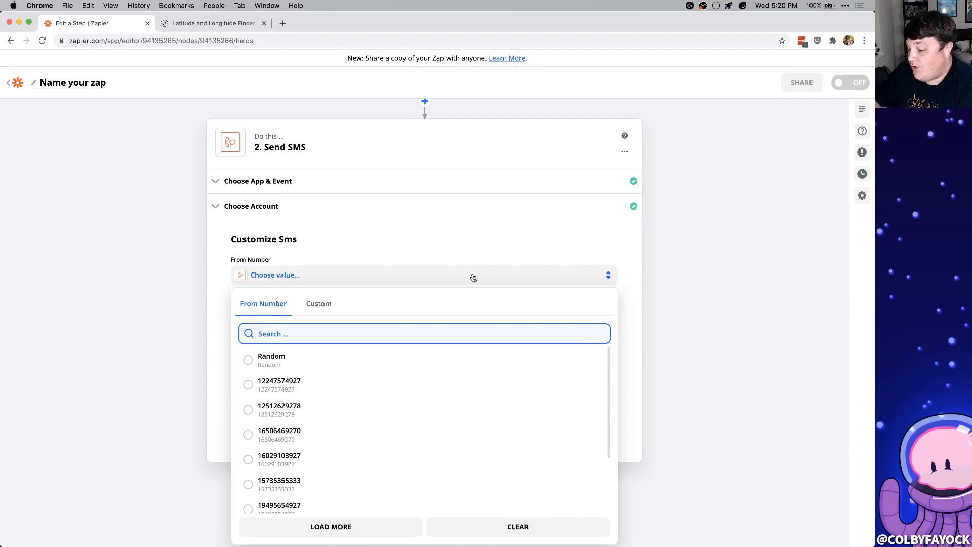
mouse_move(325, 361)
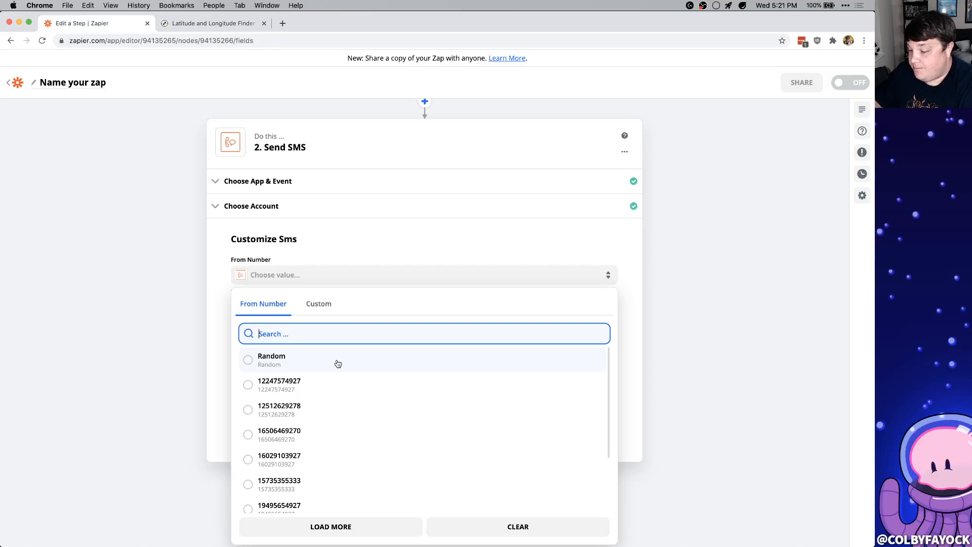
Step: Send from a random number and start the message with 'Summary:' and the forecast Summary field
left_click(272, 359)
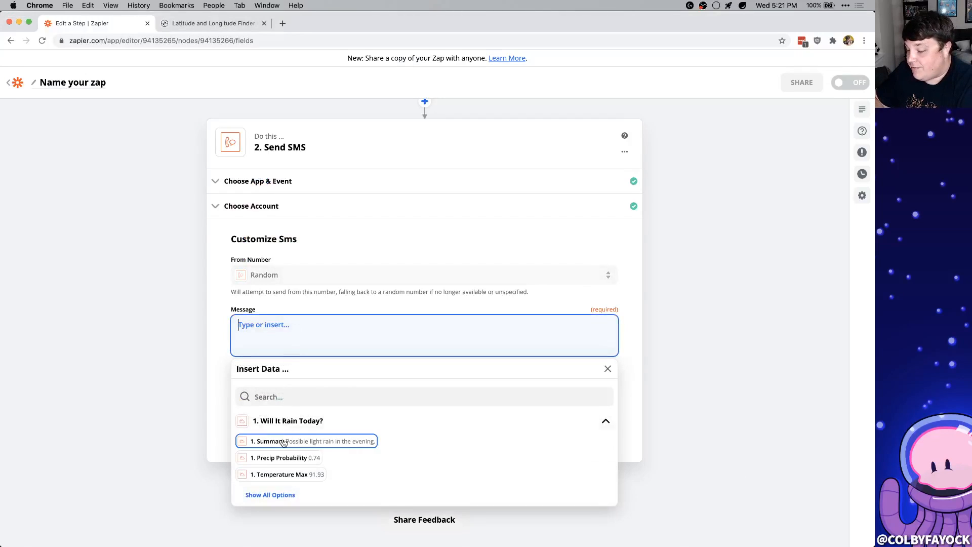
left_click(304, 440)
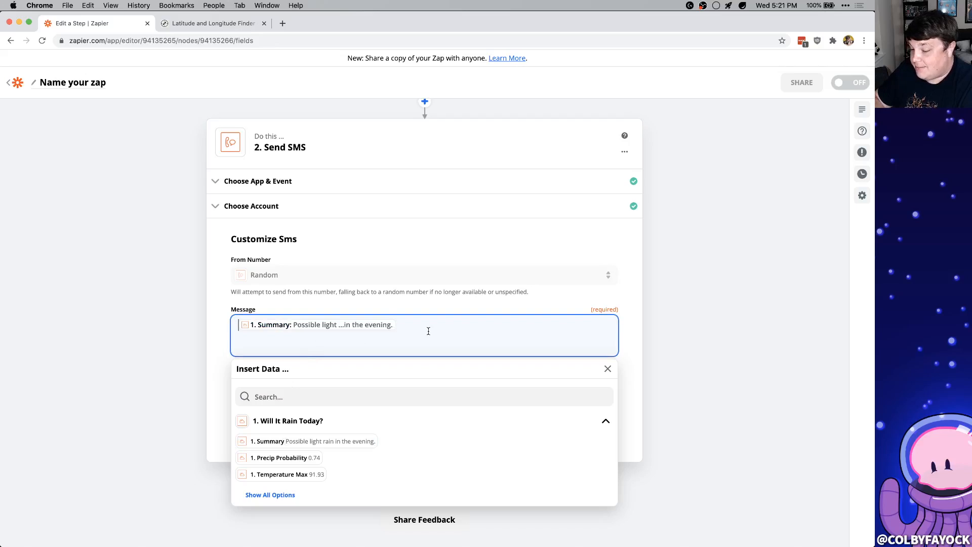
type("Summary:")
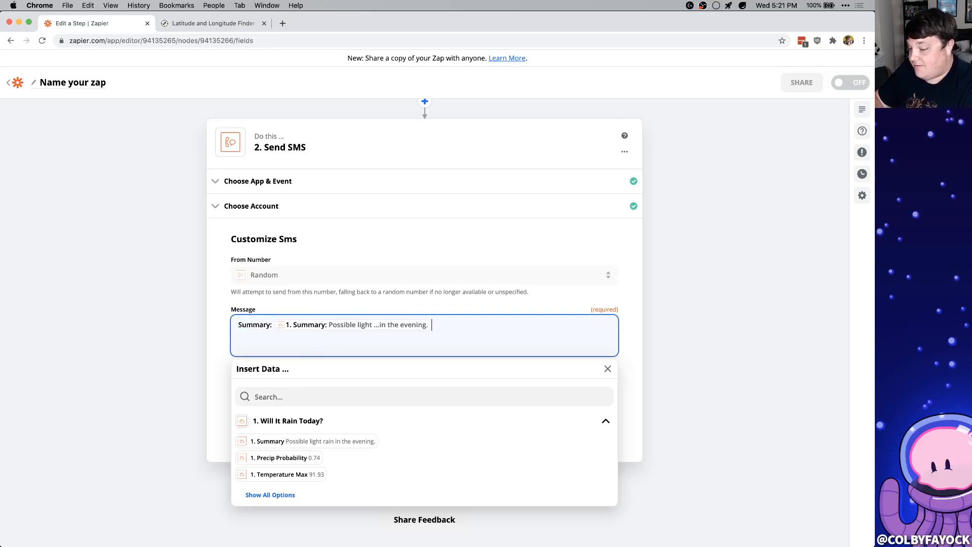
type("-")
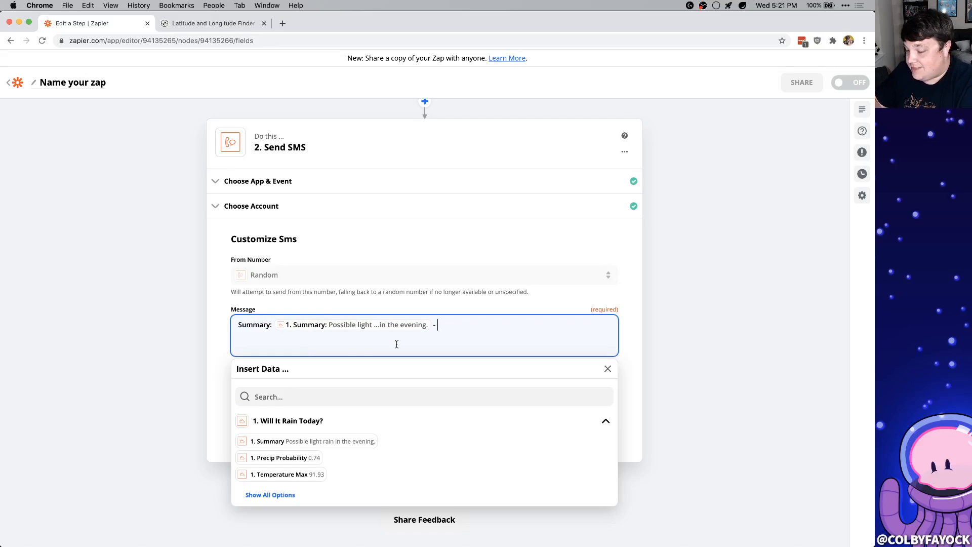
type("Precipi")
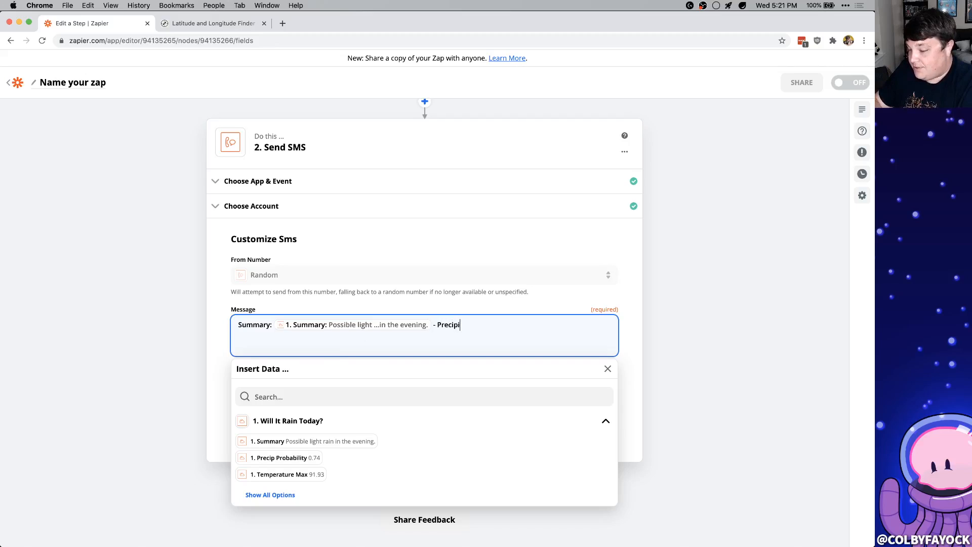
type("tation")
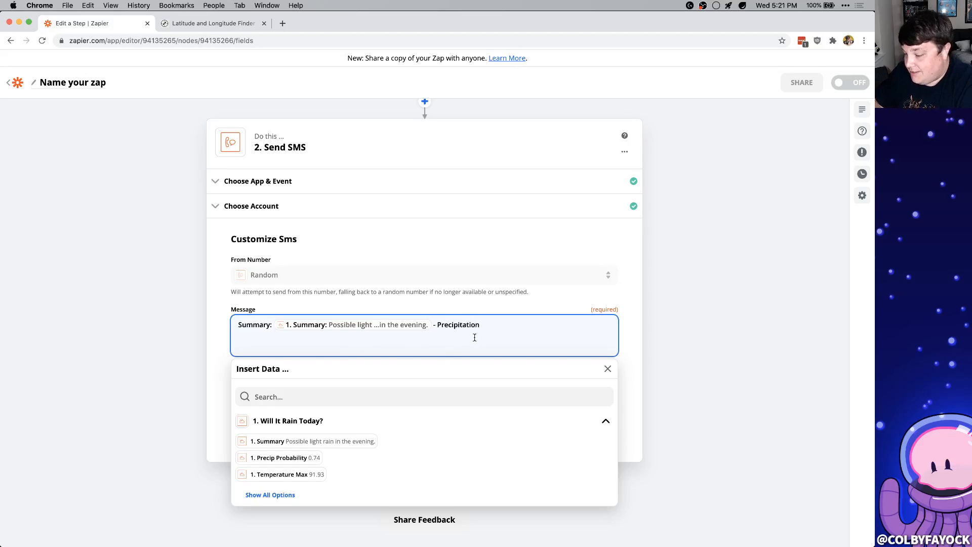
Step: Add 'Precipitation' with Precip Probability and Temperature Max, then confirm the message
left_click(279, 457)
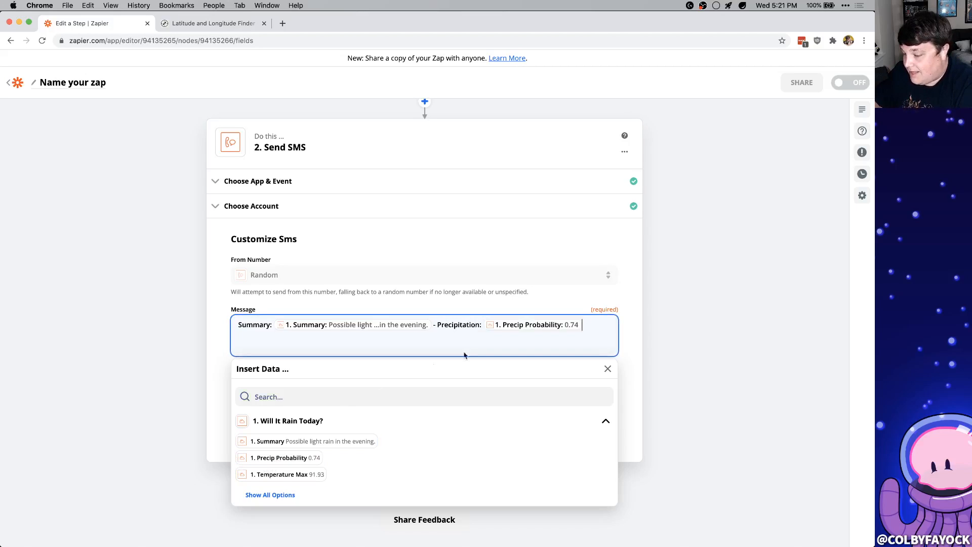
type("- Max Temp:")
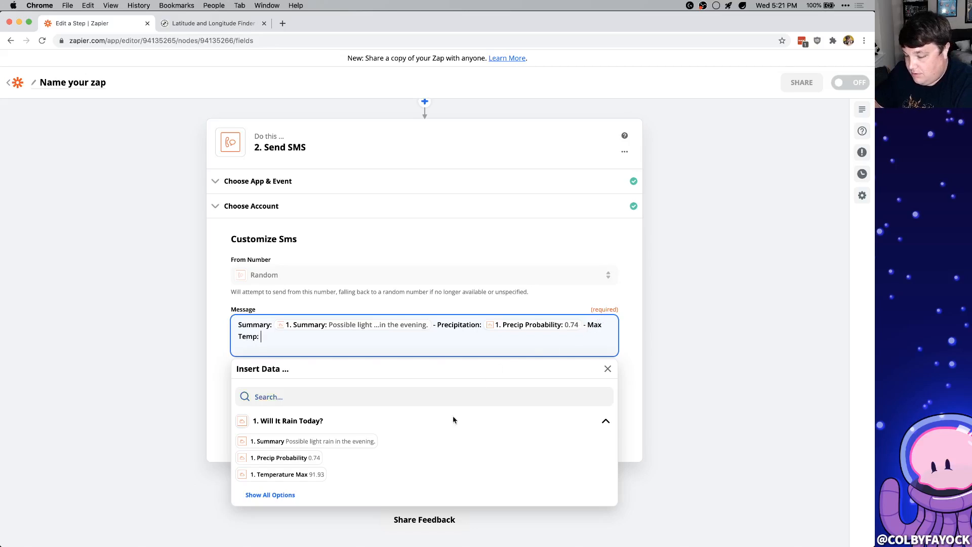
left_click(281, 474)
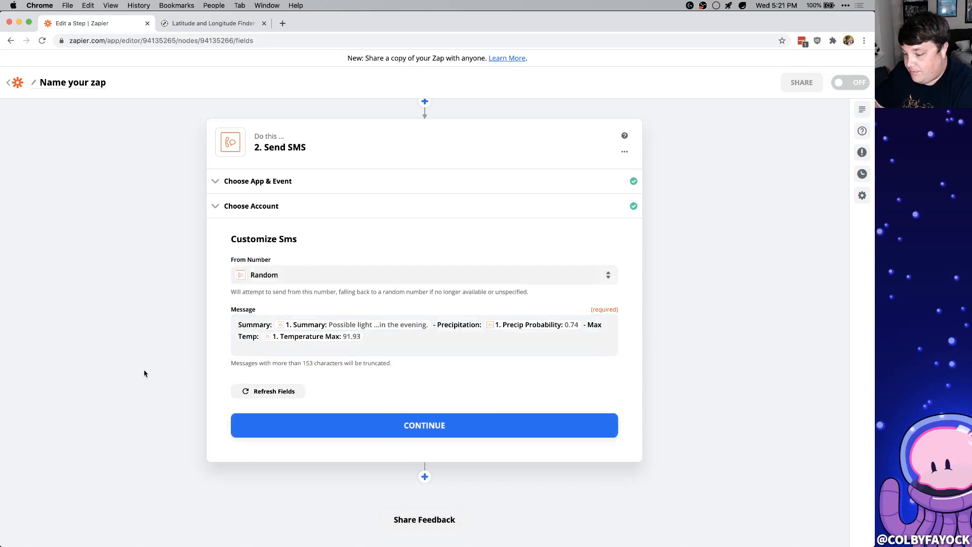
left_click(424, 424)
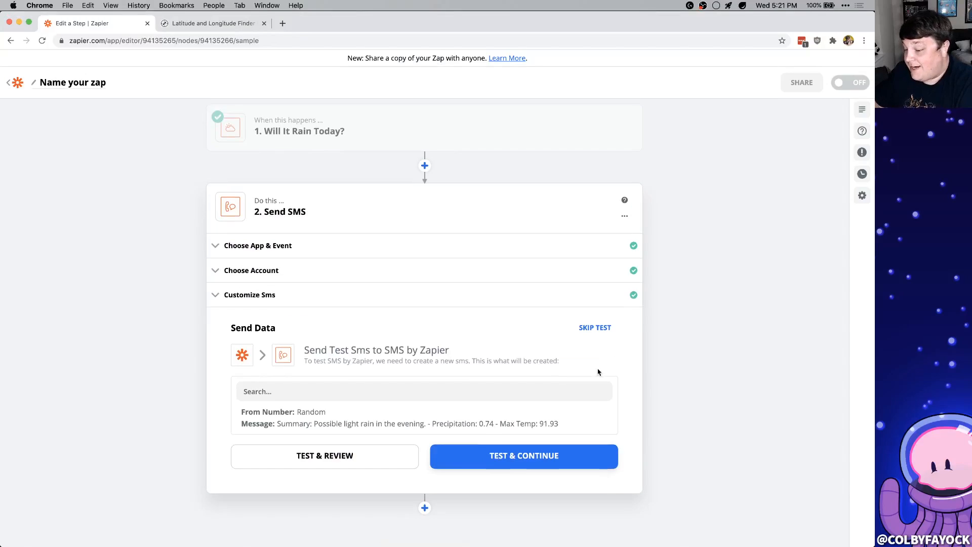
mouse_move(305, 443)
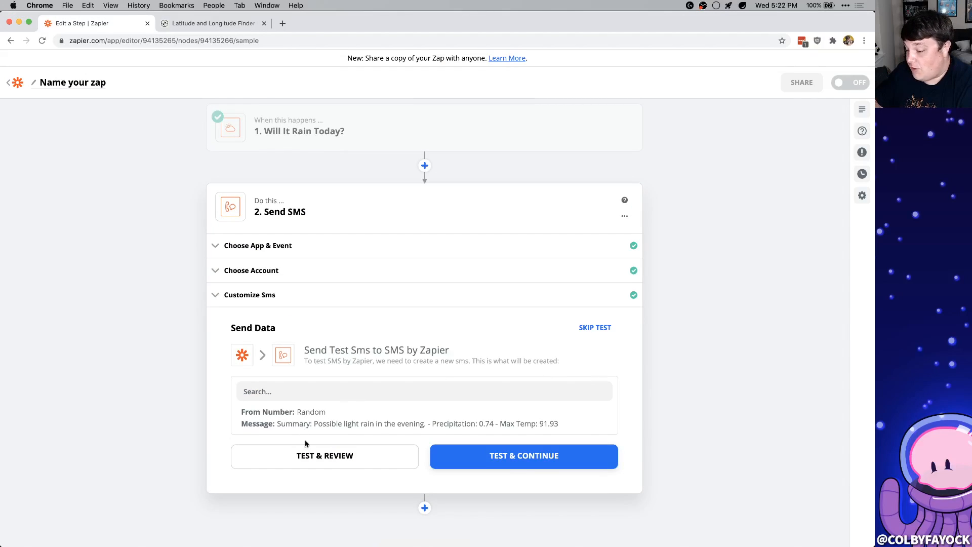
Step: Send the test SMS, turn the rain-alert zap on and return to My Zaps
left_click(522, 455)
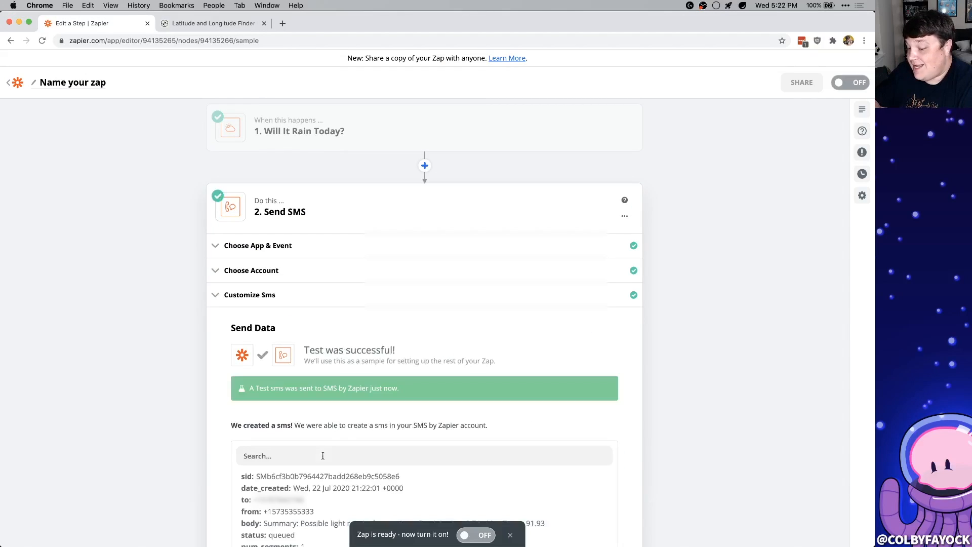
scroll("down", 3)
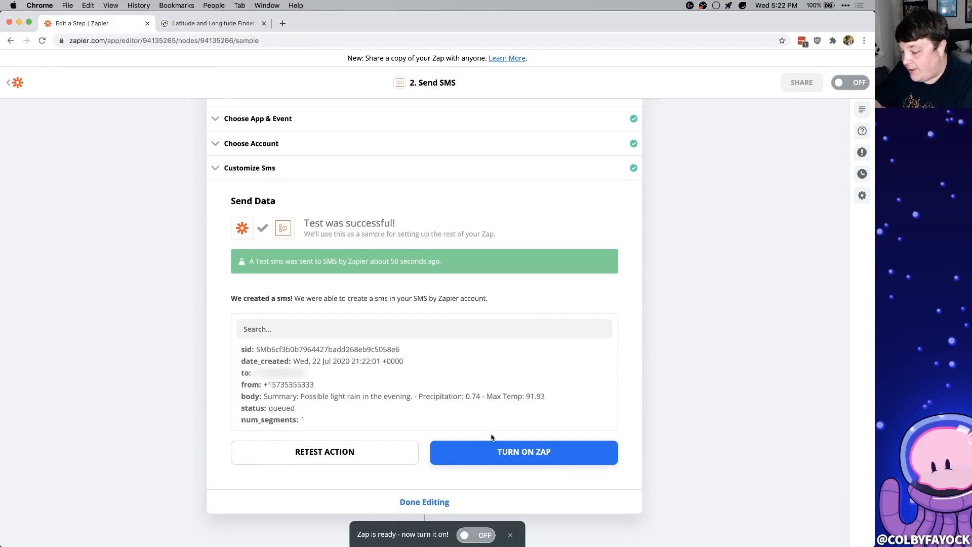
left_click(522, 451)
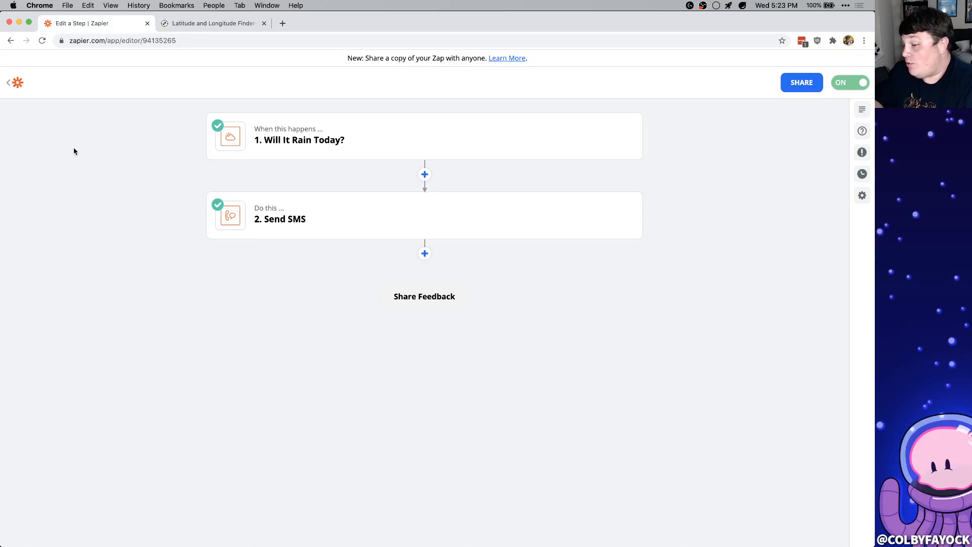
left_click(10, 82)
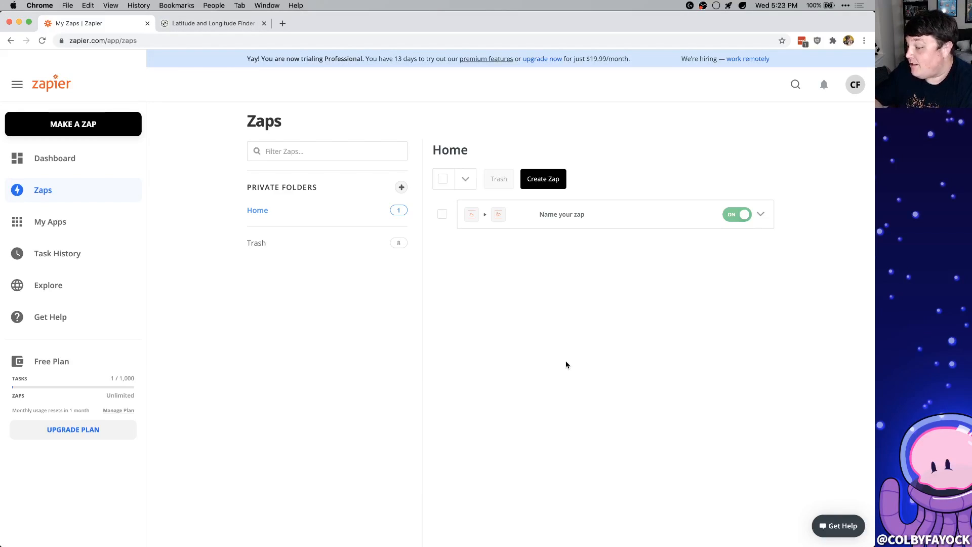
mouse_move(620, 380)
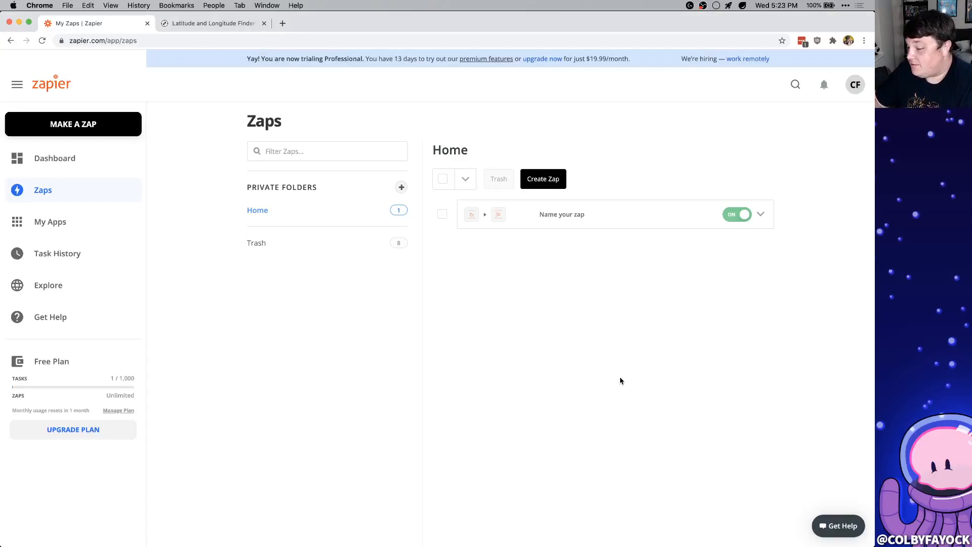
mouse_move(573, 379)
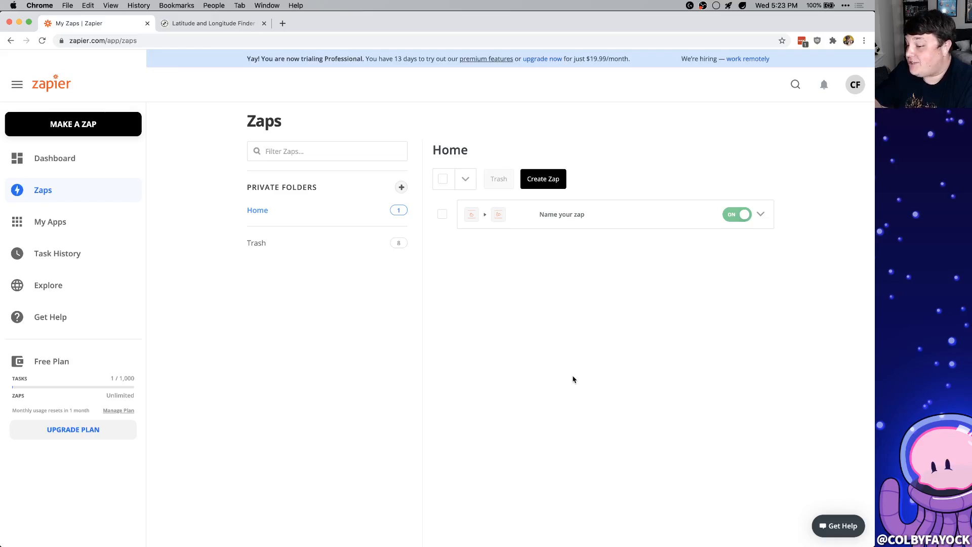
Step: Start a new zap from the Zaps page
left_click(543, 178)
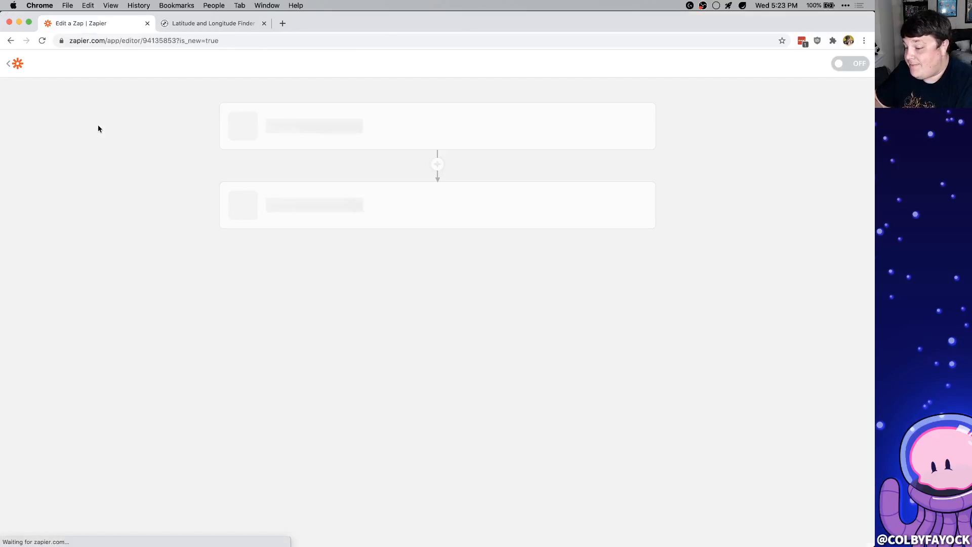
Step: Trigger on Schedule by Zapier every week, Sunday at 8pm
type("sche")
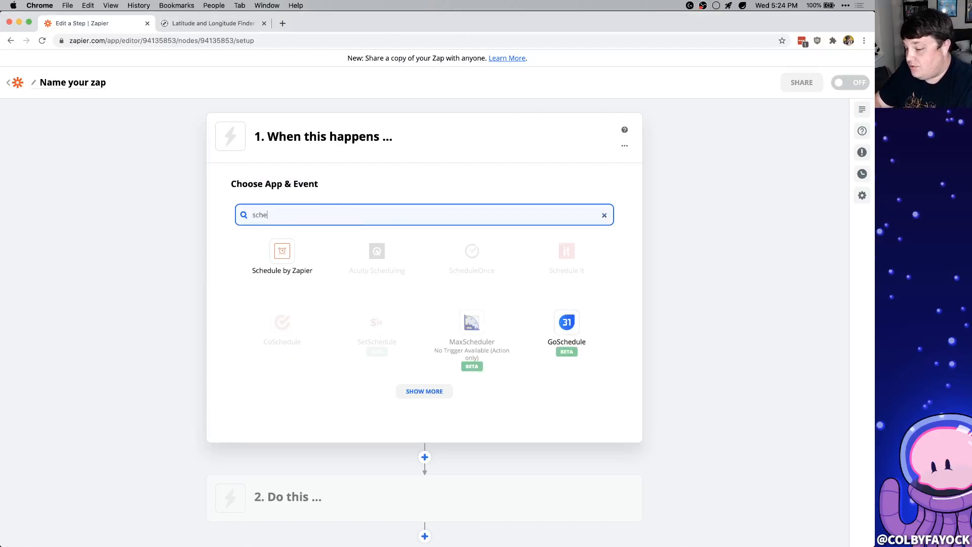
left_click(283, 257)
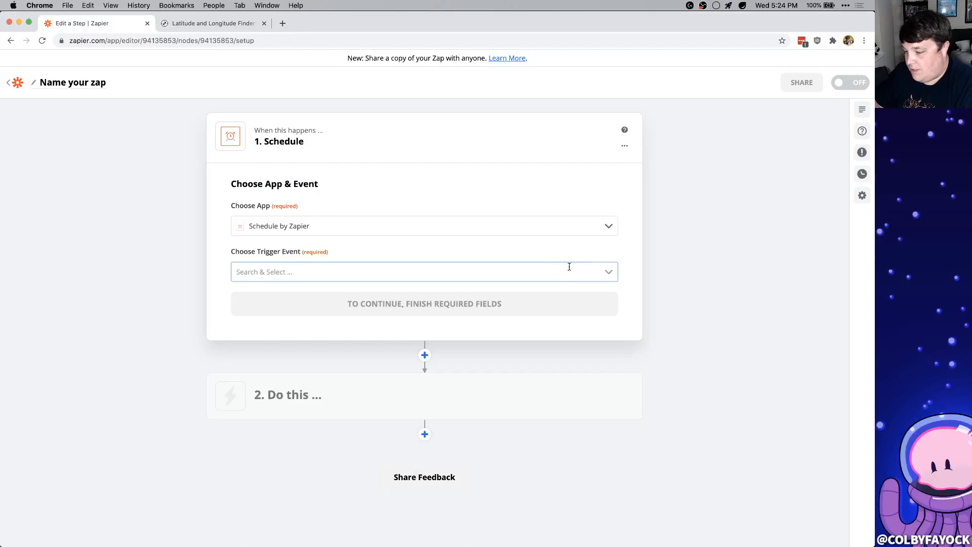
left_click(425, 271)
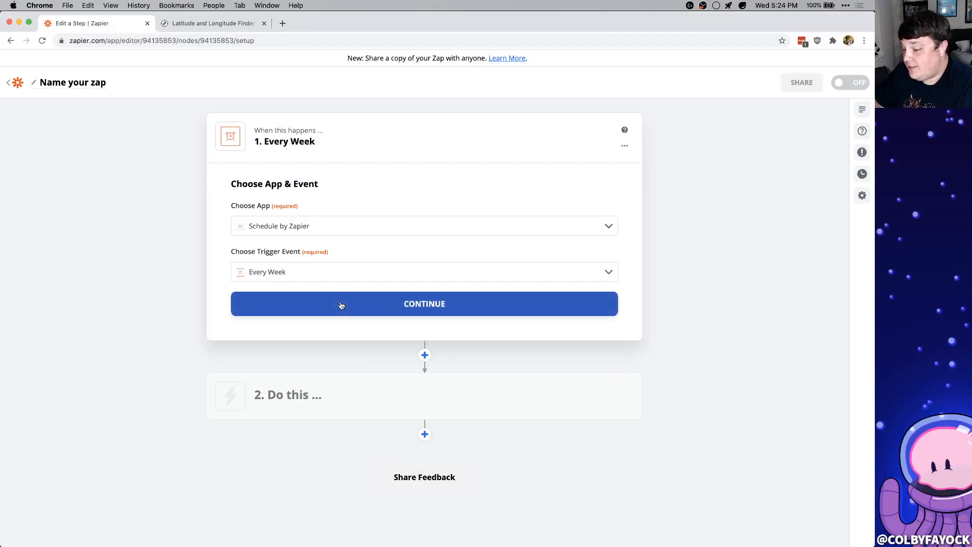
left_click(424, 304)
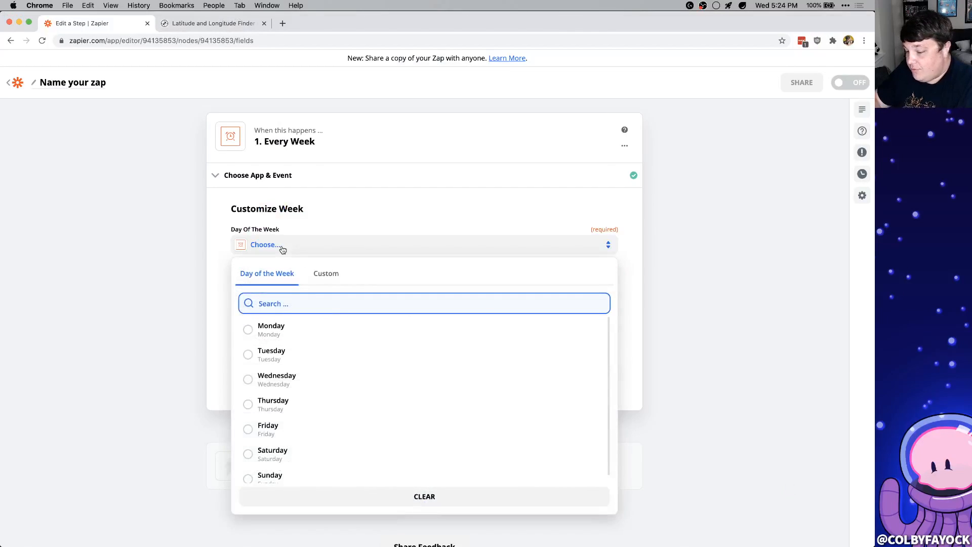
left_click(270, 475)
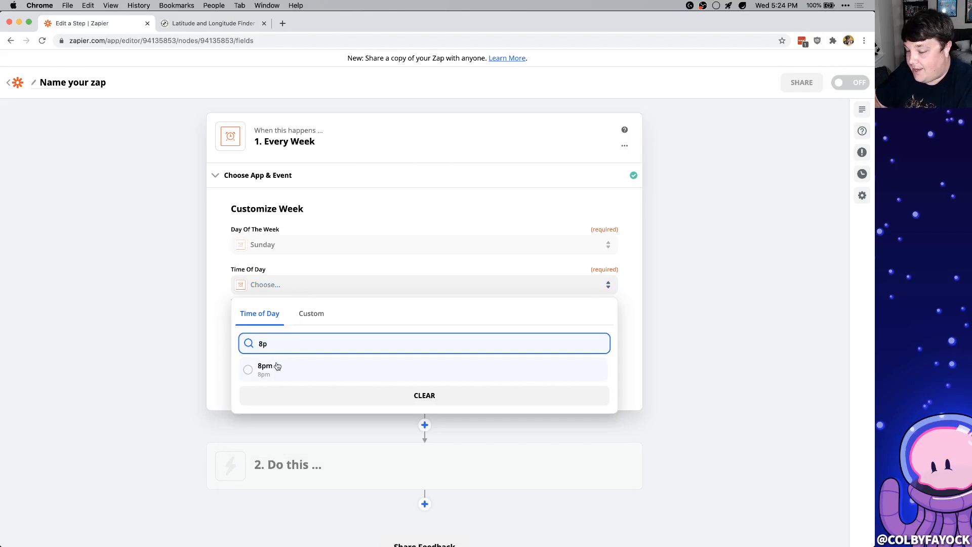
left_click(265, 365)
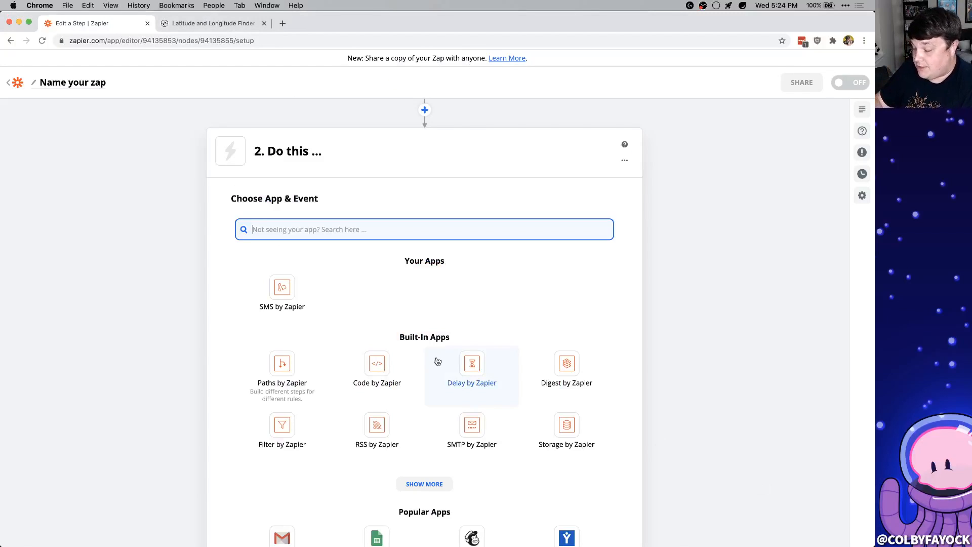
Step: Add a Google Cloud Print Submit Print Job action and connect the account
type("google cloud prin")
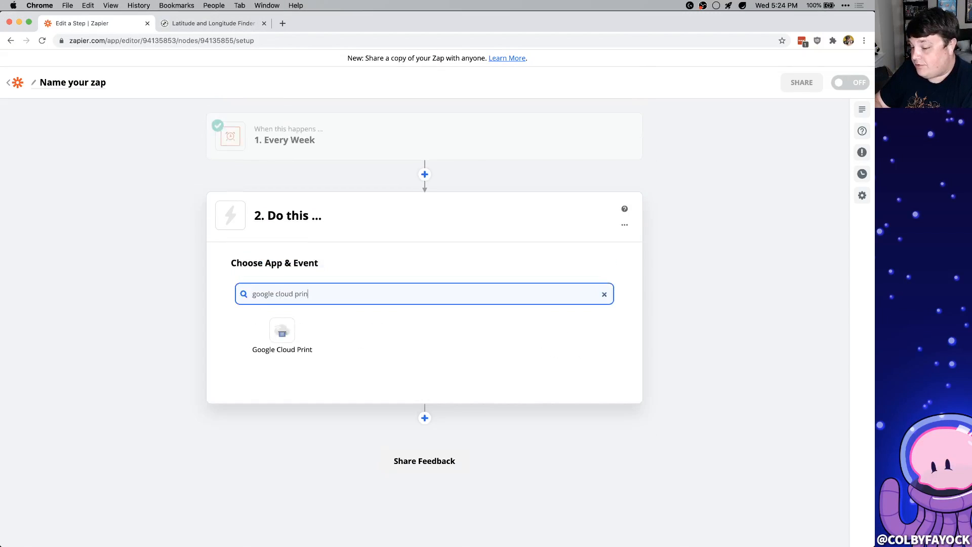
left_click(282, 339)
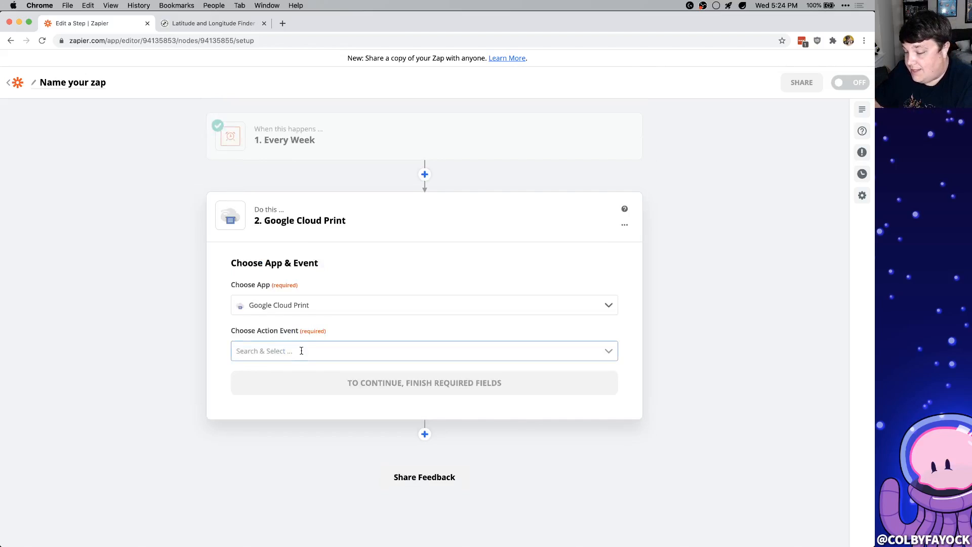
left_click(424, 350)
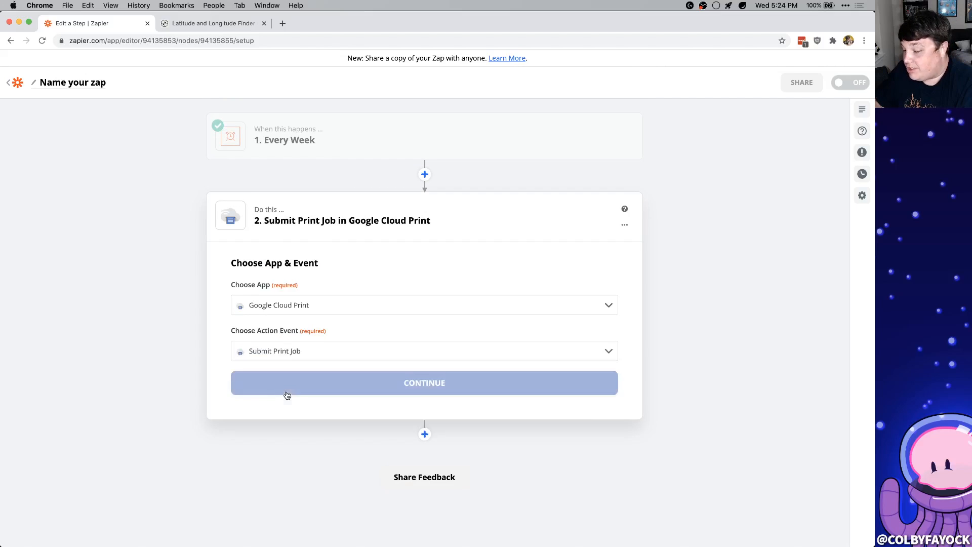
left_click(424, 382)
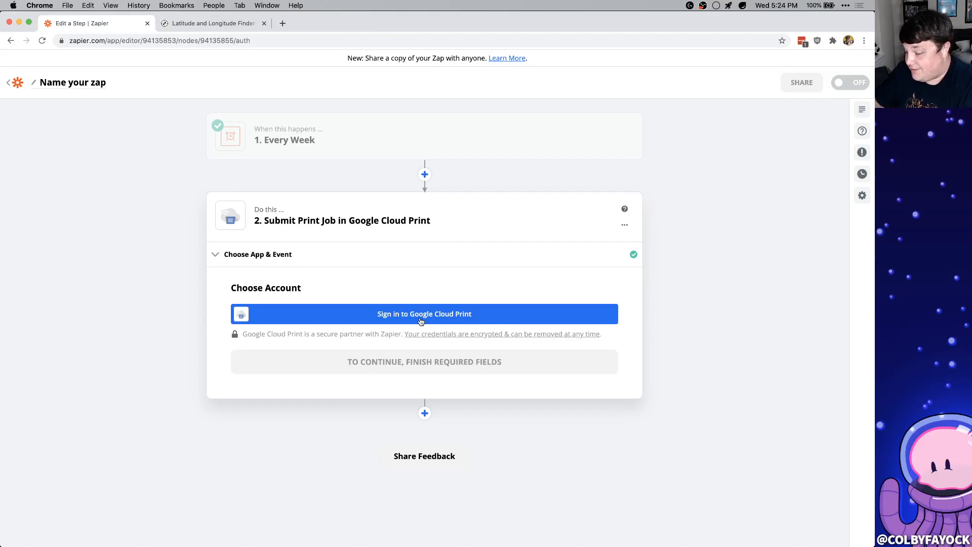
left_click(424, 312)
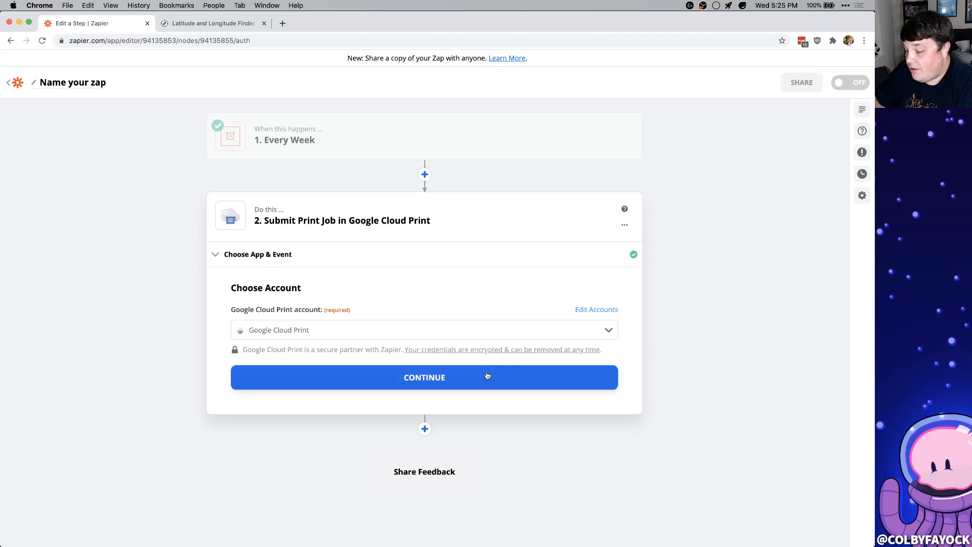
Step: Continue with the print account and bring the printer-test PDF URL back as the job content
left_click(424, 377)
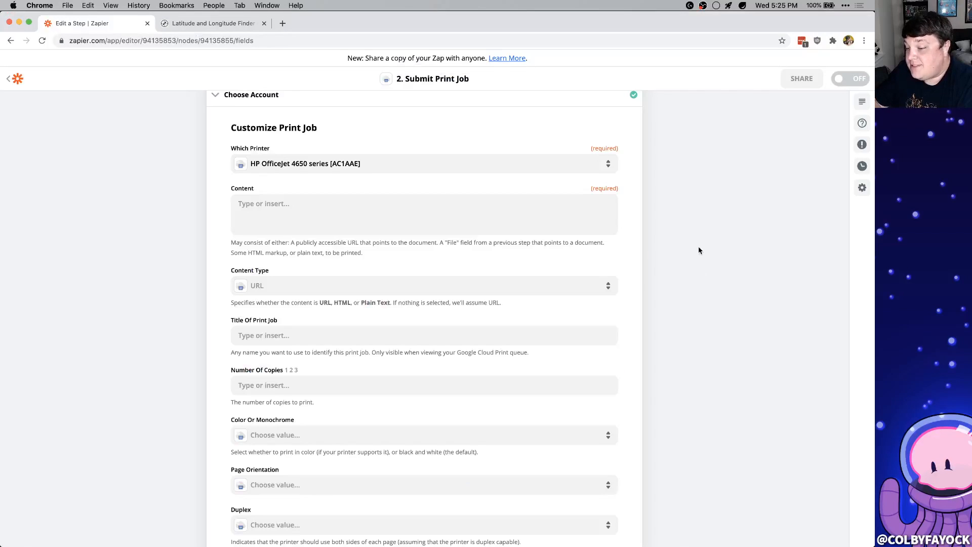
mouse_move(270, 167)
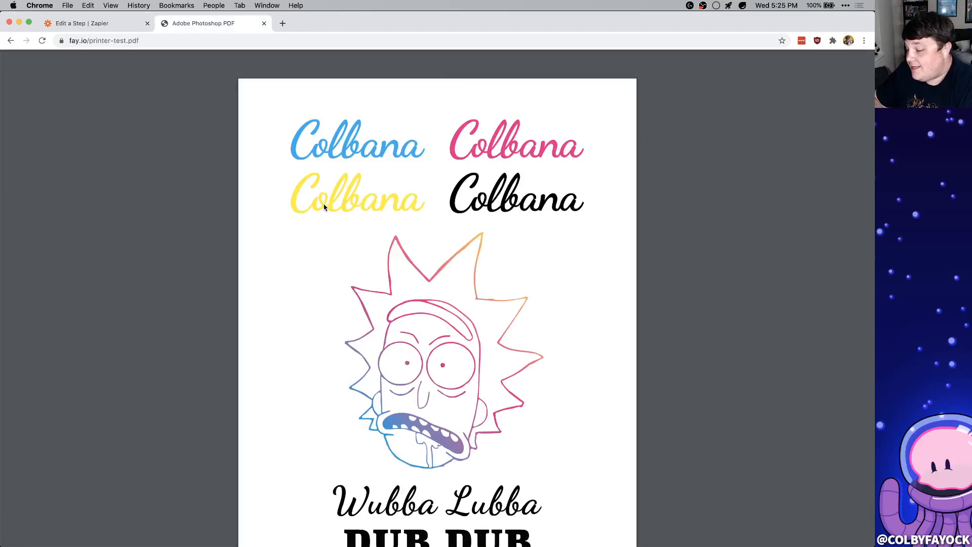
scroll("down", 3)
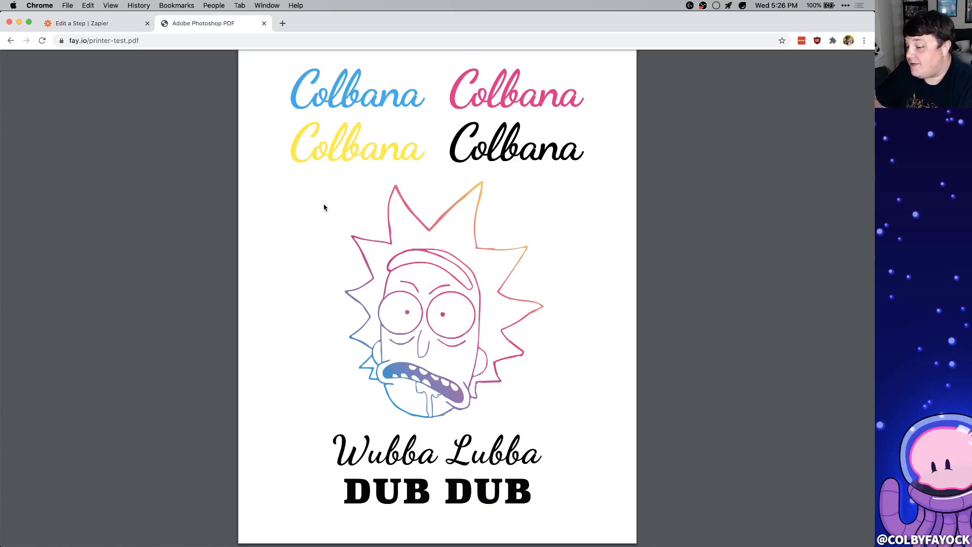
left_click(81, 23)
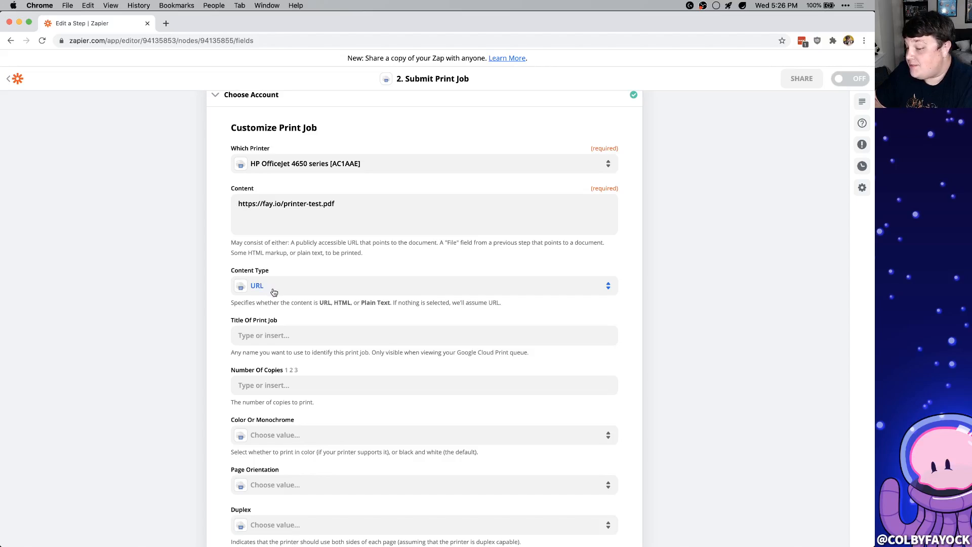
Step: Title the job 'Refreshing the Spools', set 1 copy and Color printing
left_click(424, 336)
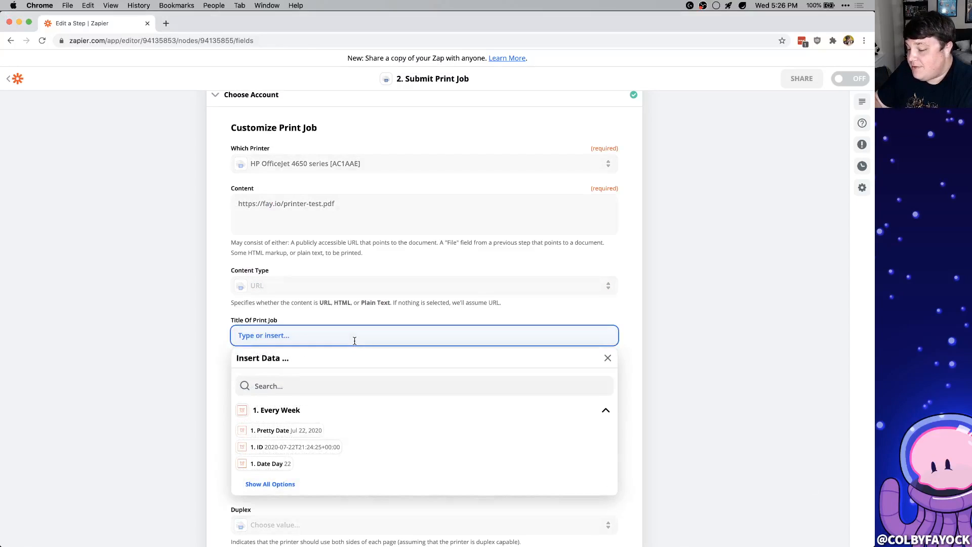
type("RE")
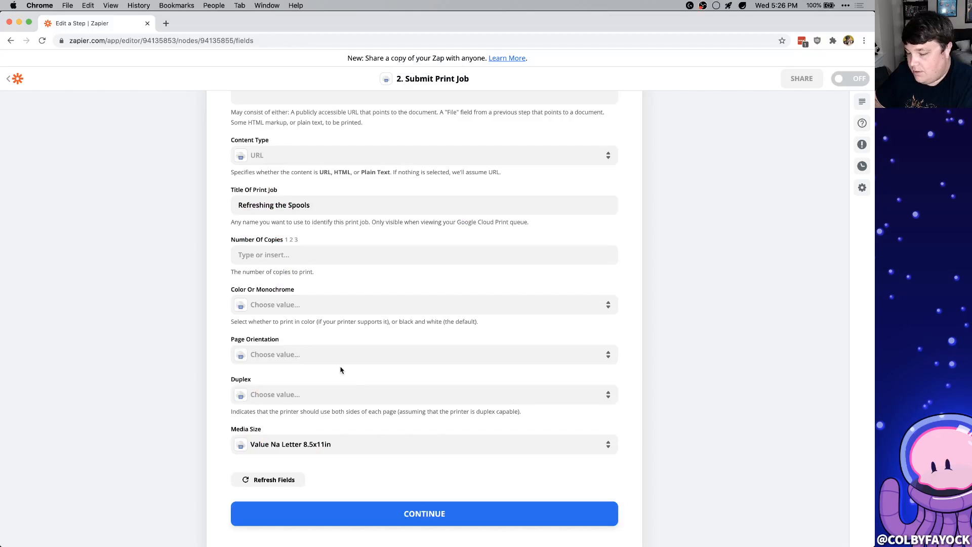
type("1")
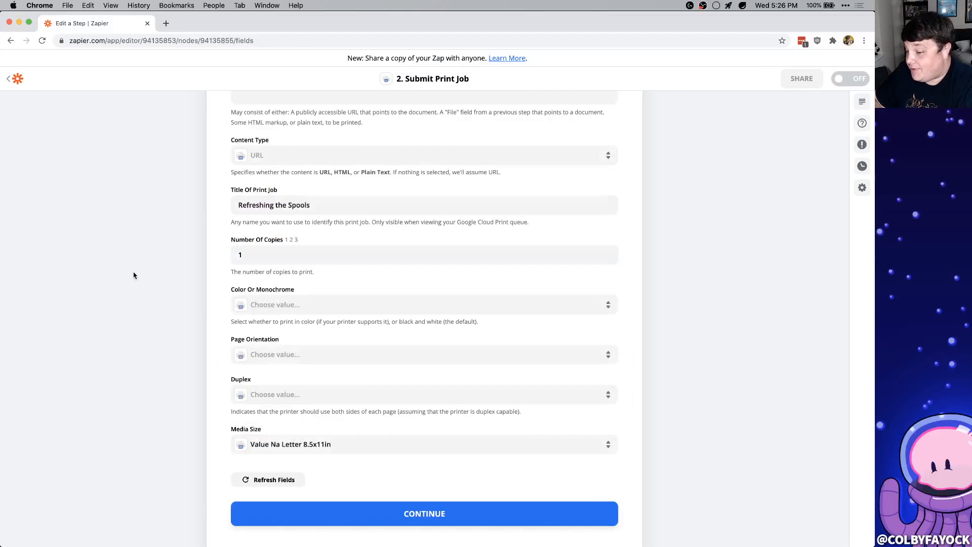
left_click(424, 304)
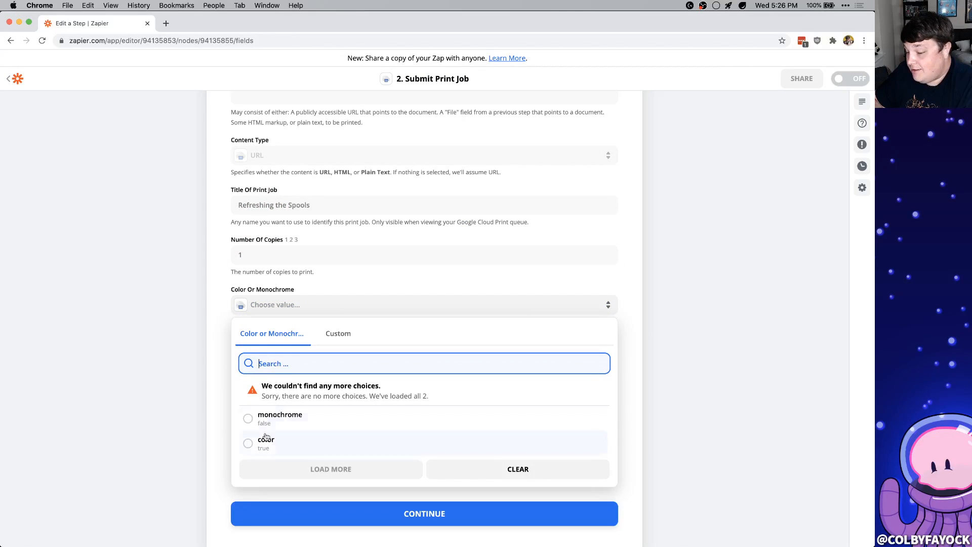
left_click(265, 441)
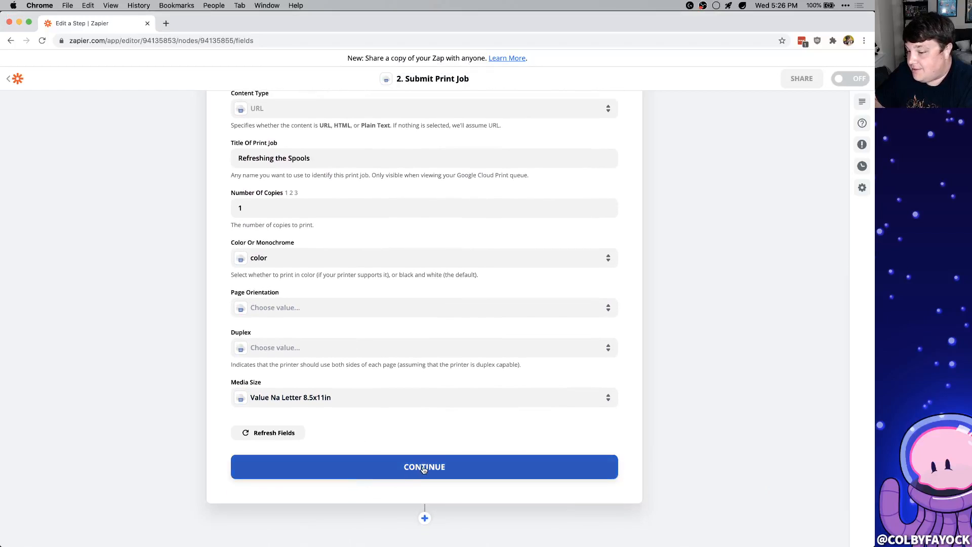
Step: Finish the print settings, send a test print job and turn the zap on
left_click(424, 465)
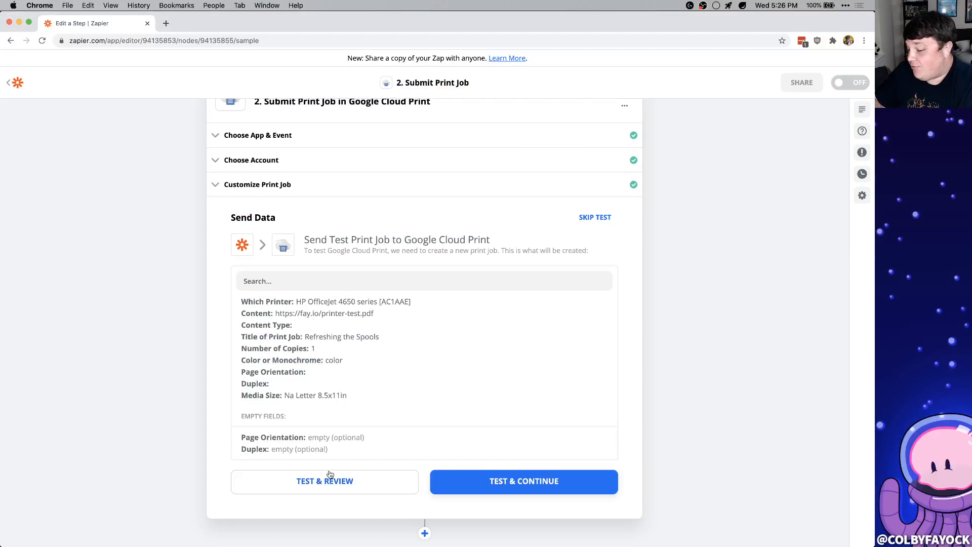
left_click(523, 481)
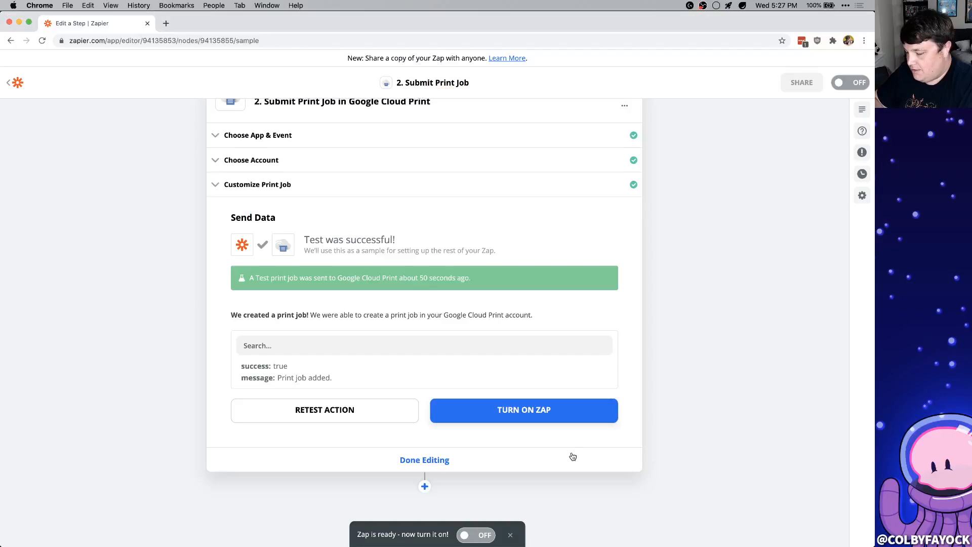
mouse_move(523, 409)
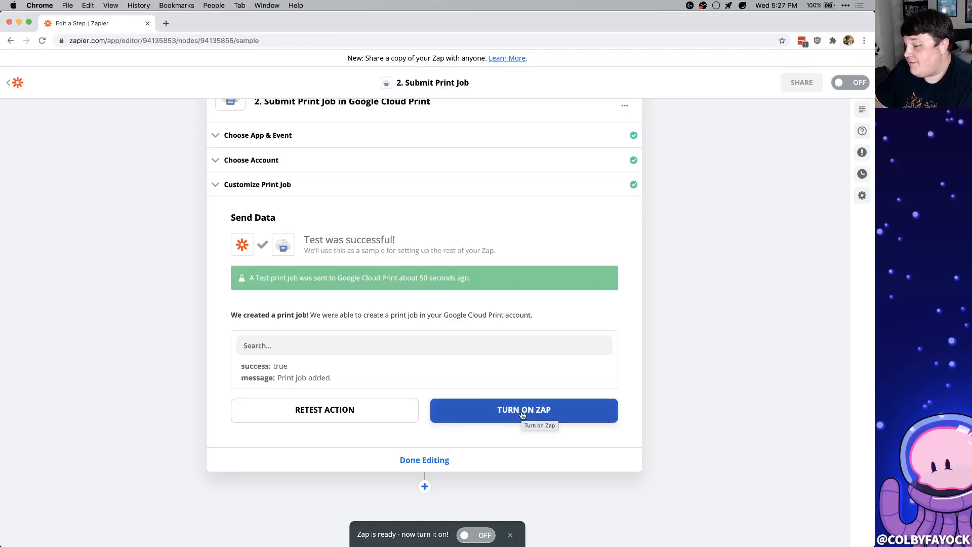
left_click(523, 409)
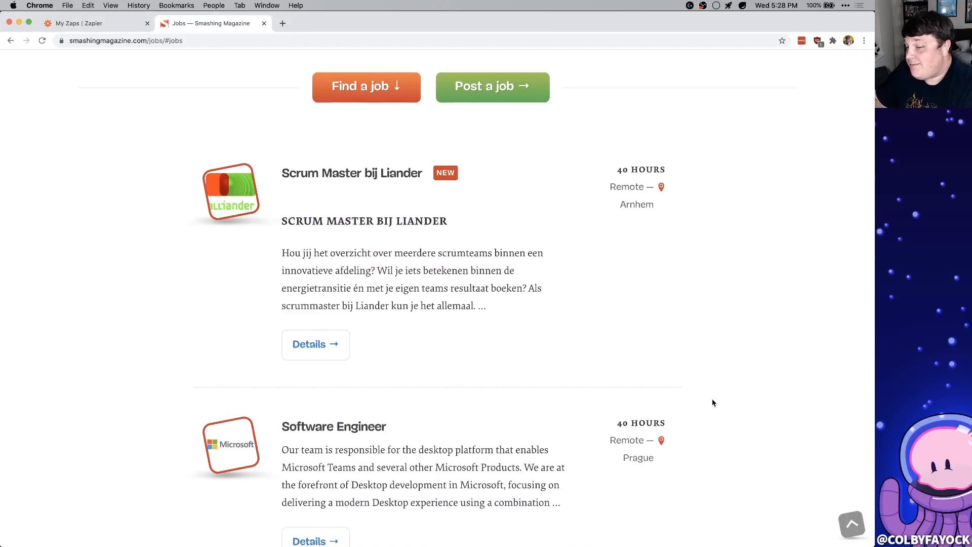
Step: Scroll the trigger app search results to reveal RSS by Zapier
scroll("down", 3)
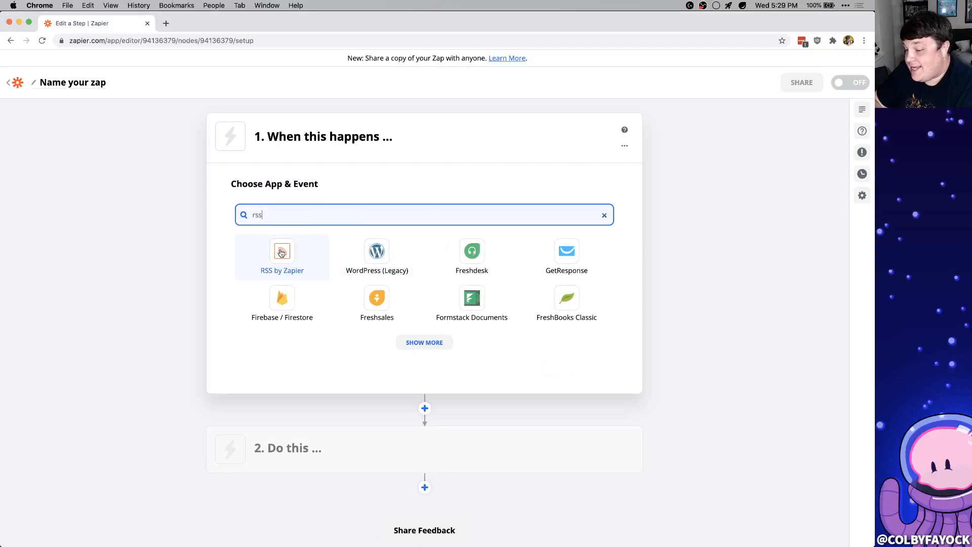
left_click(282, 254)
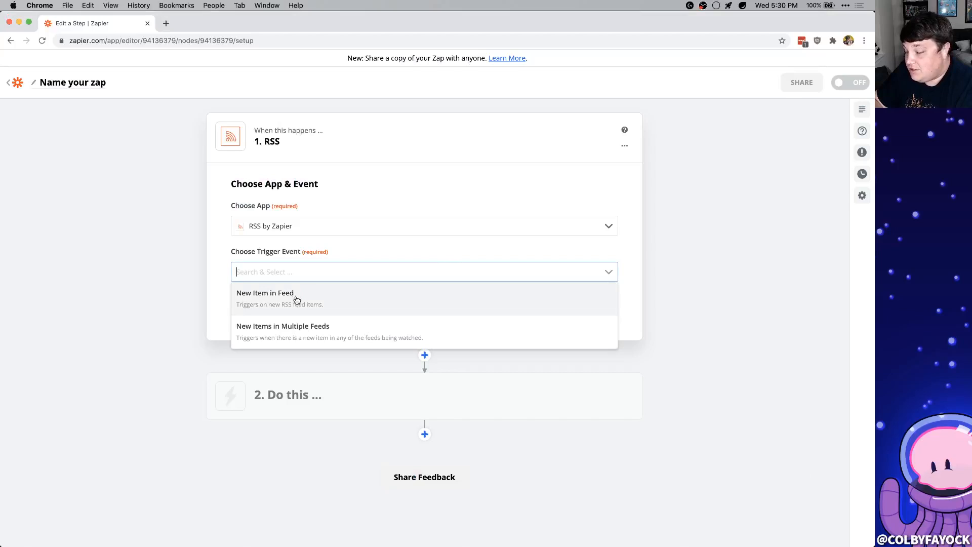
left_click(264, 293)
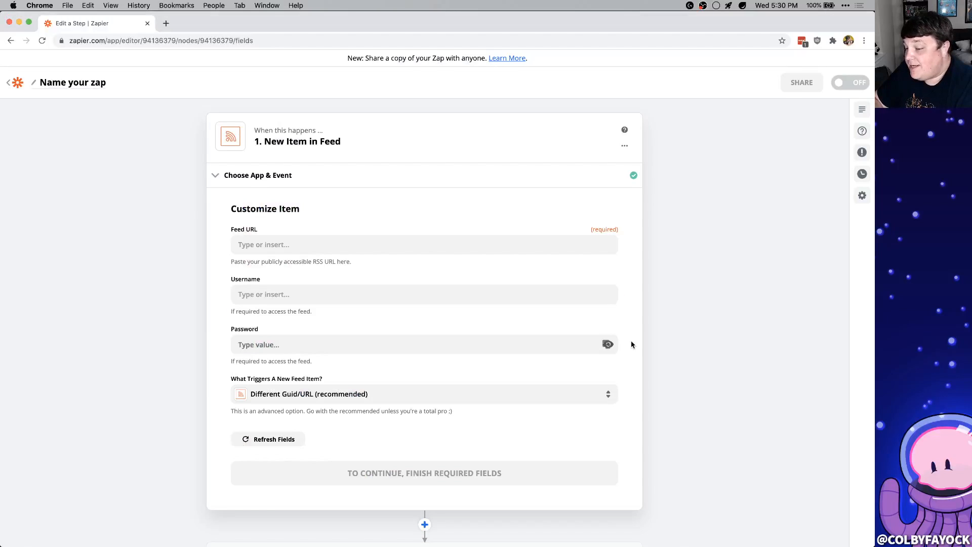
type("https://www.smashingmagazine.com/jobs/feed")
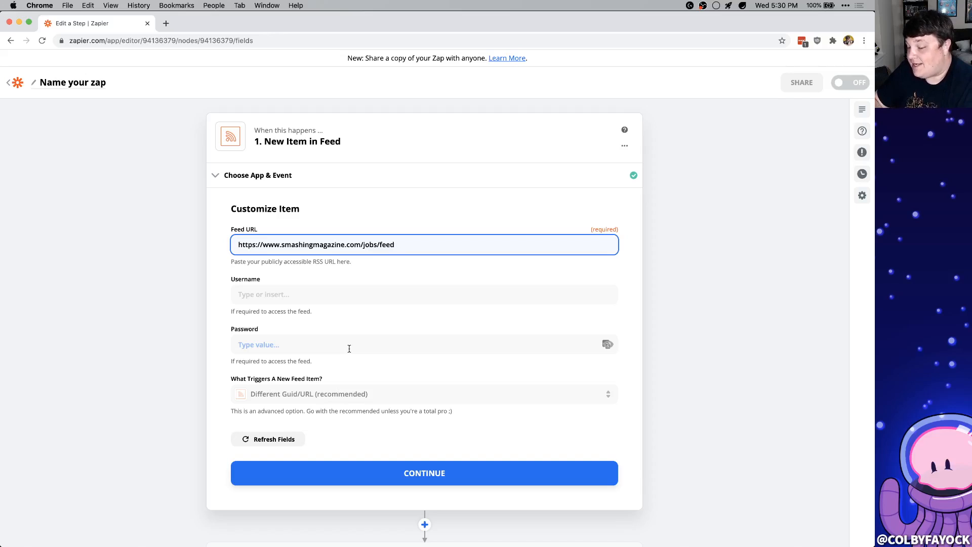
left_click(424, 473)
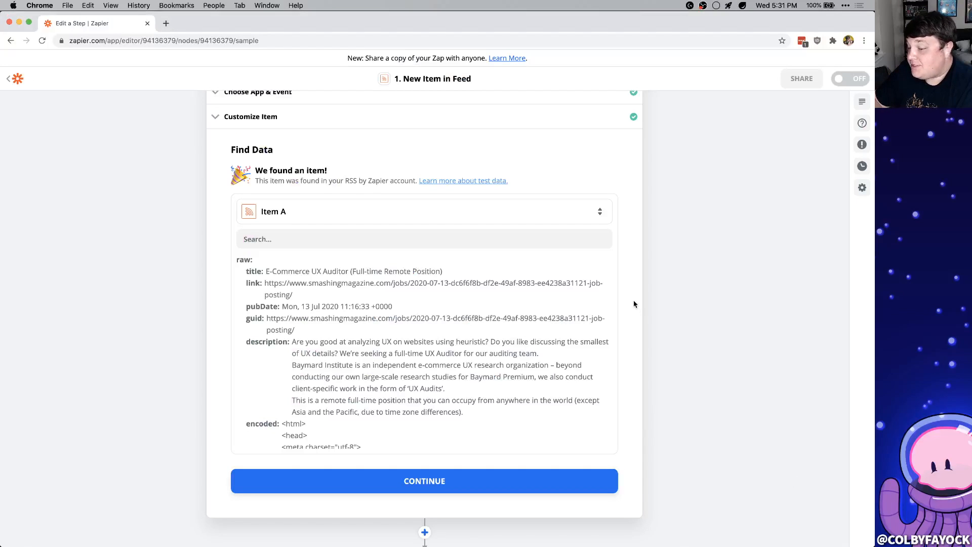
mouse_move(208, 269)
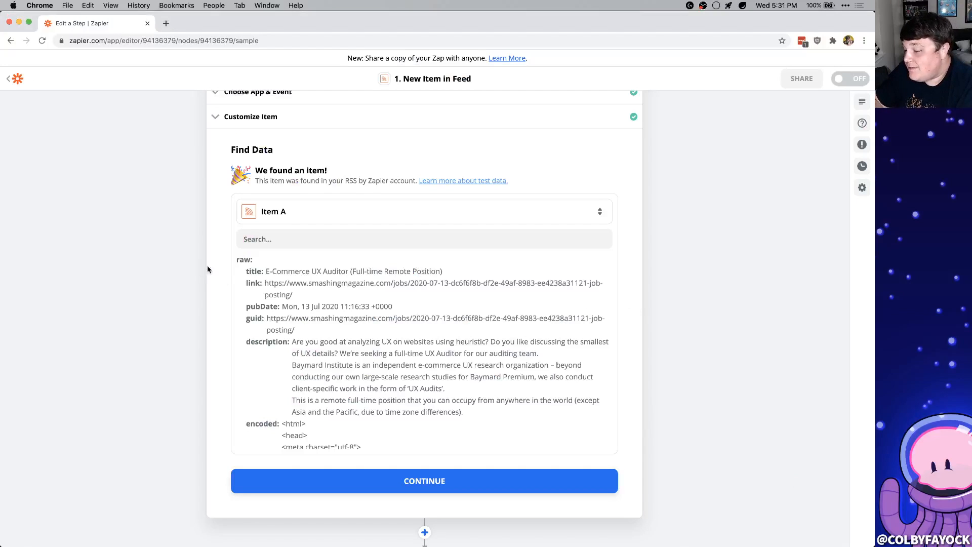
mouse_move(254, 272)
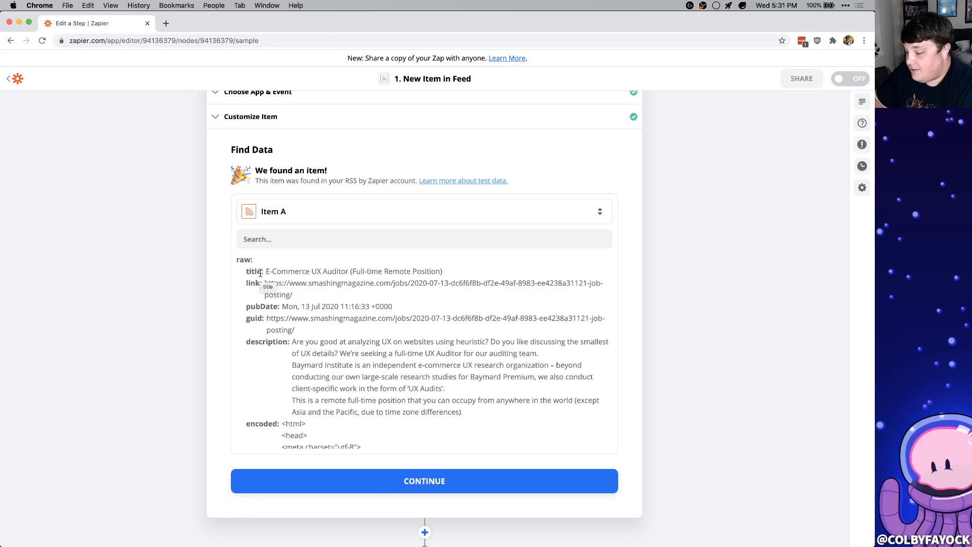
left_click(424, 480)
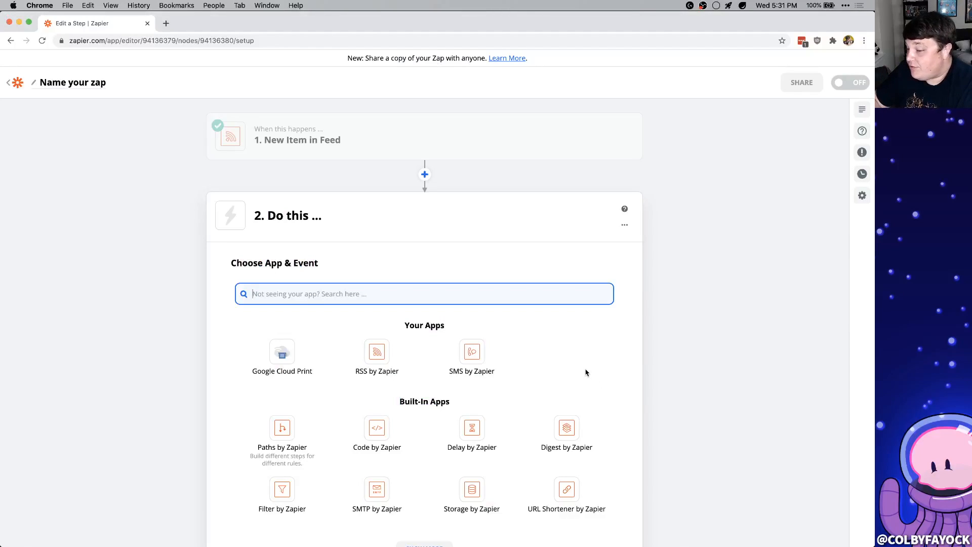
Step: Make the action Gmail's Send Email and confirm the connected Gmail account
type("gm")
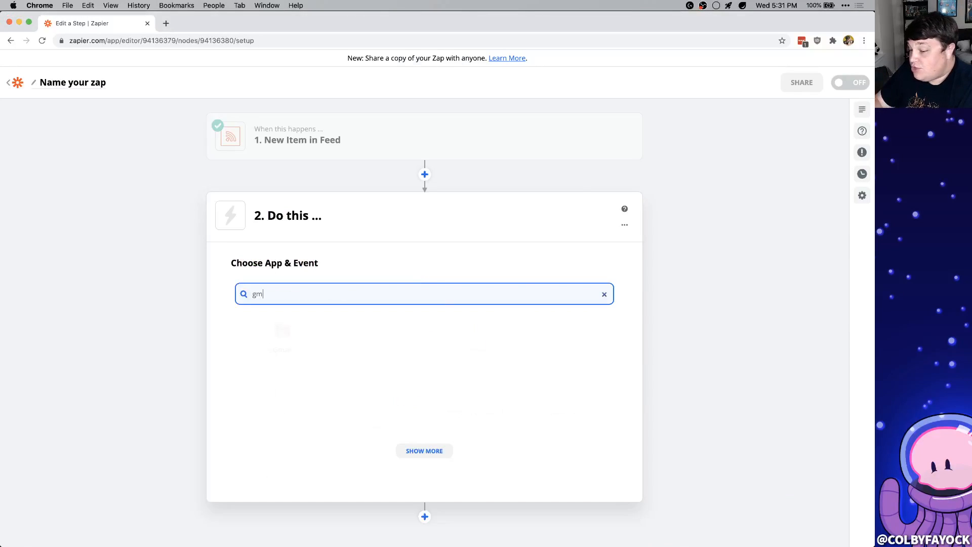
left_click(279, 340)
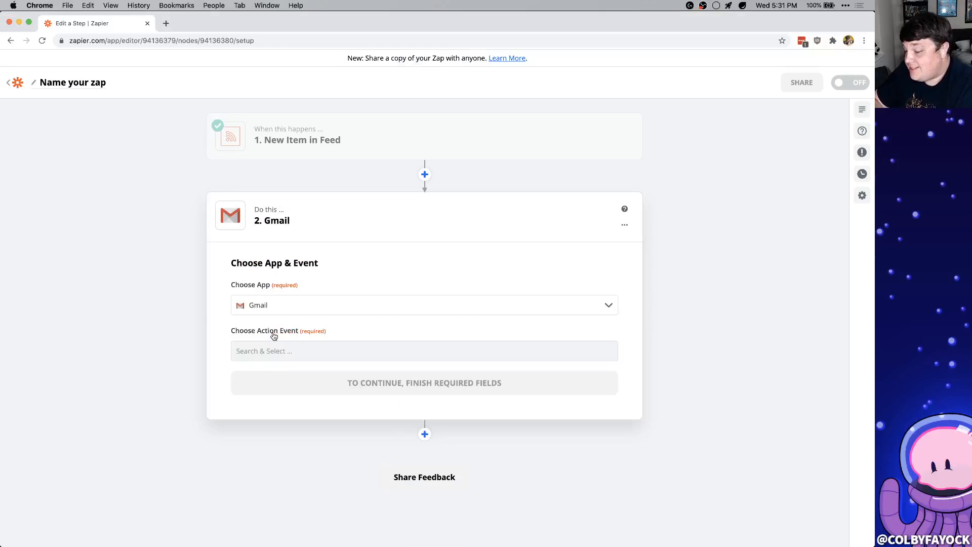
left_click(424, 351)
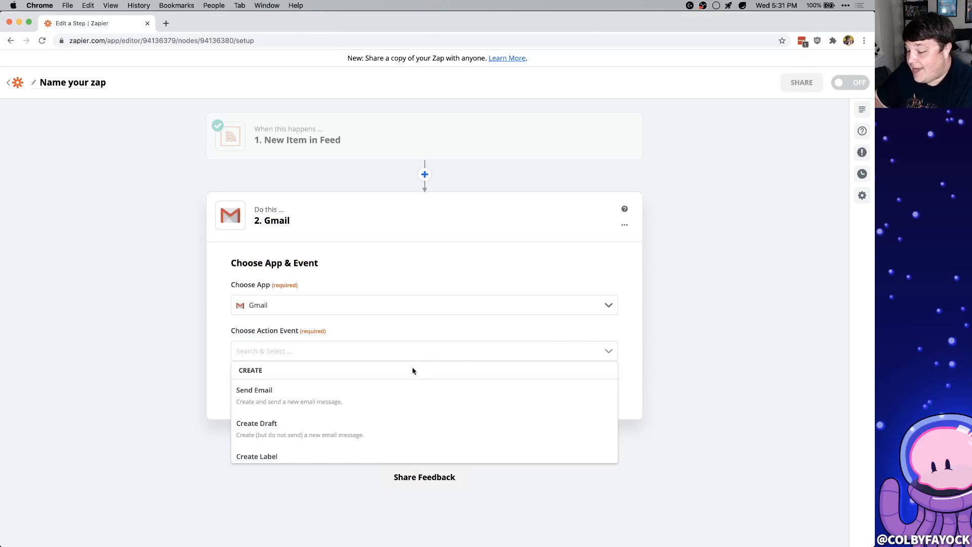
left_click(254, 390)
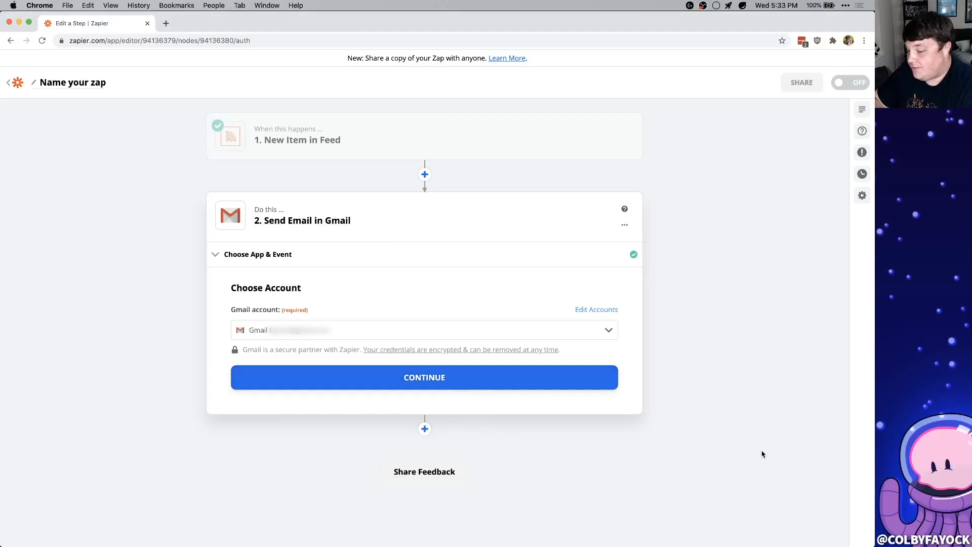
left_click(424, 376)
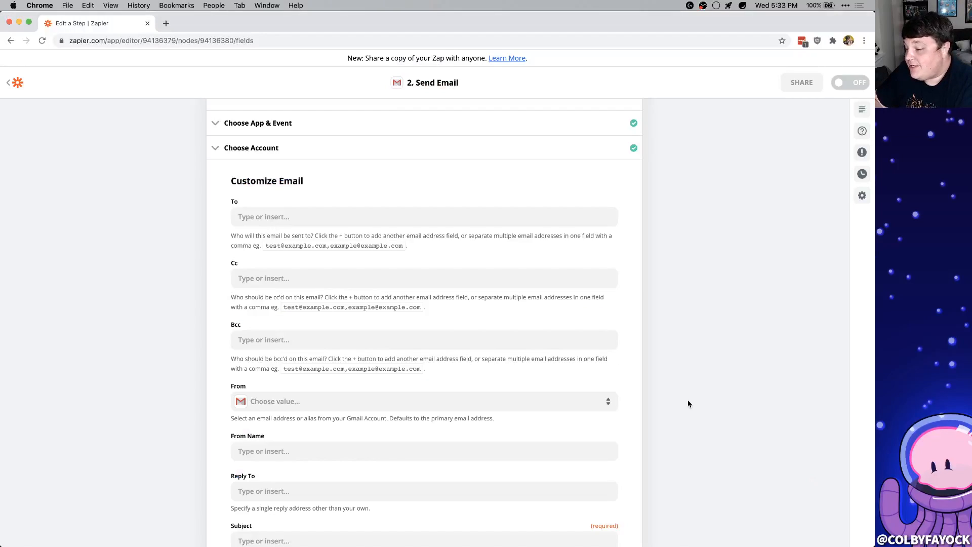
scroll("down", 3)
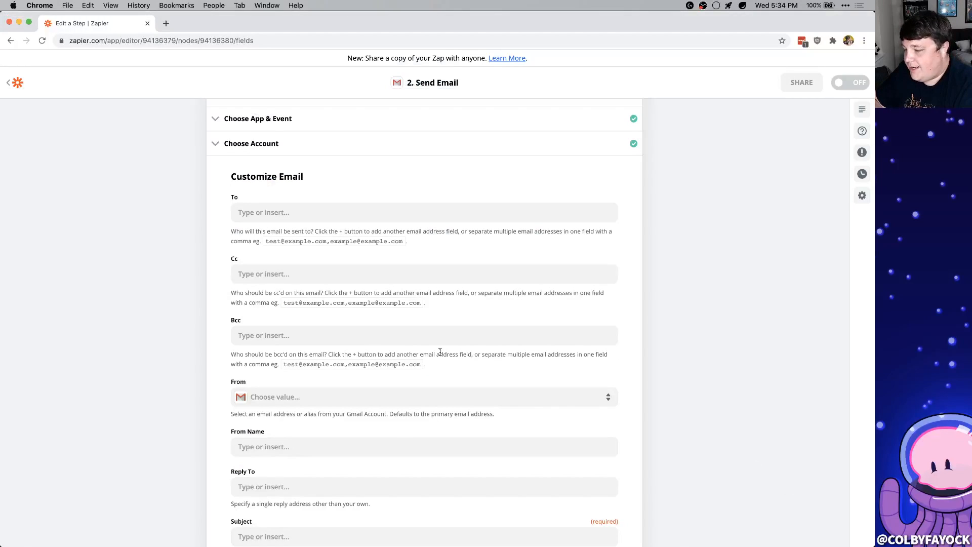
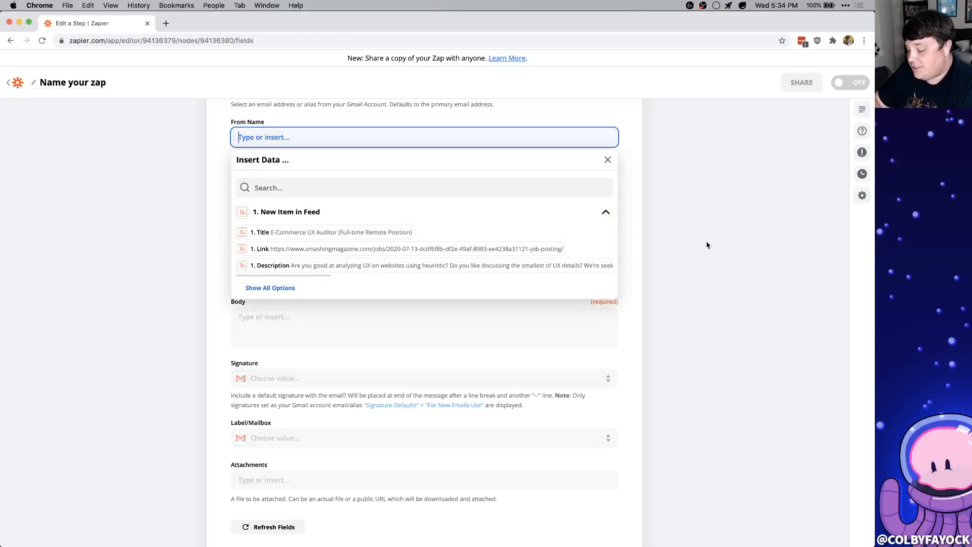
type("Colby @ Zapier")
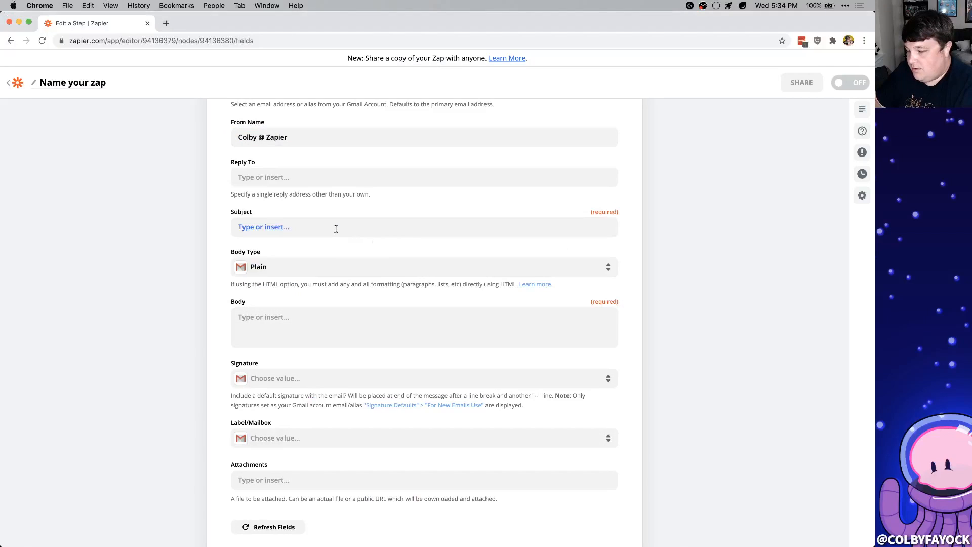
type("New Job Alert:")
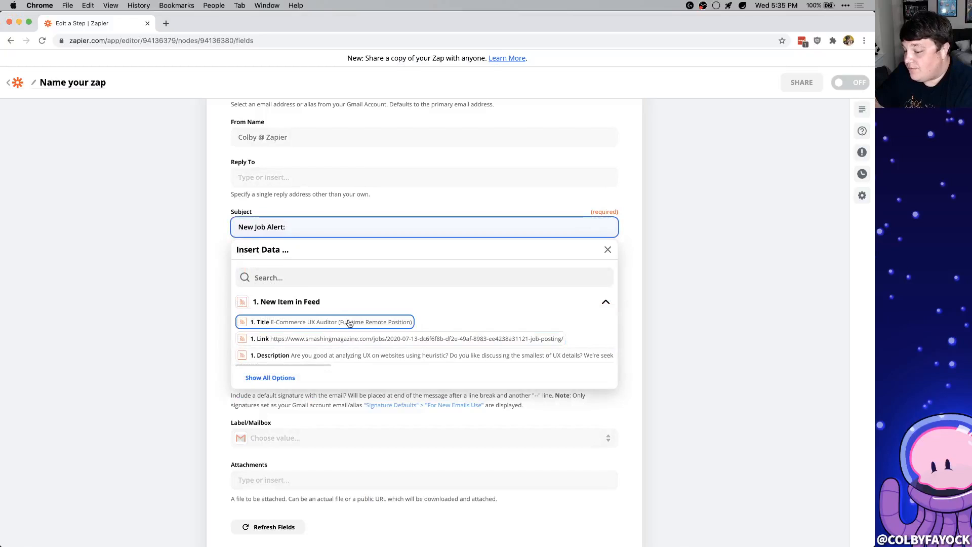
left_click(324, 321)
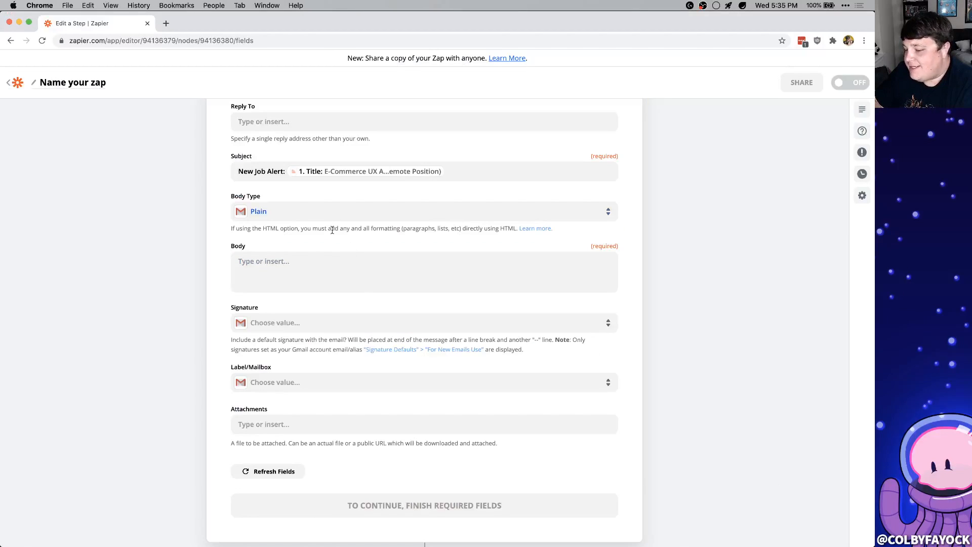
Step: Fill the body with the item's title, description and link, test the email, and check it in Gmail
left_click(424, 272)
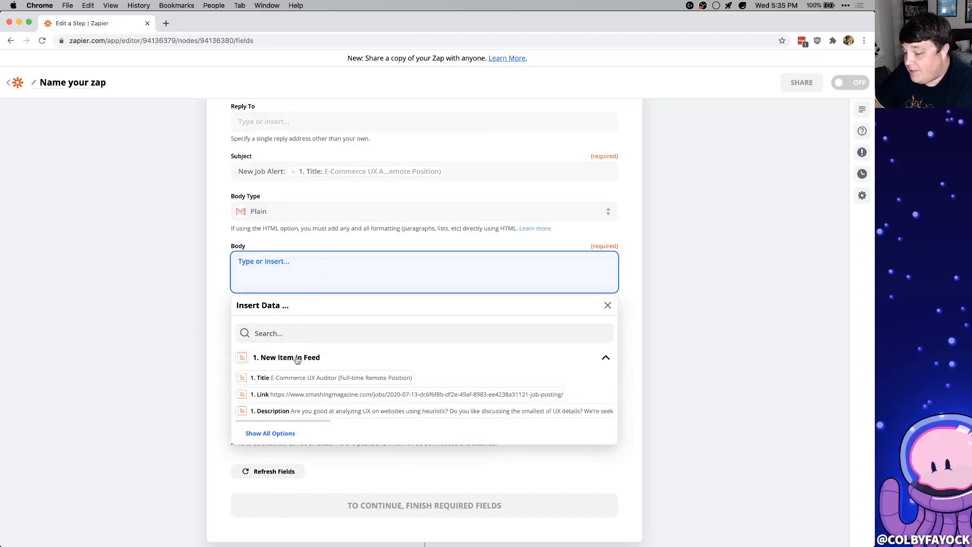
left_click(324, 377)
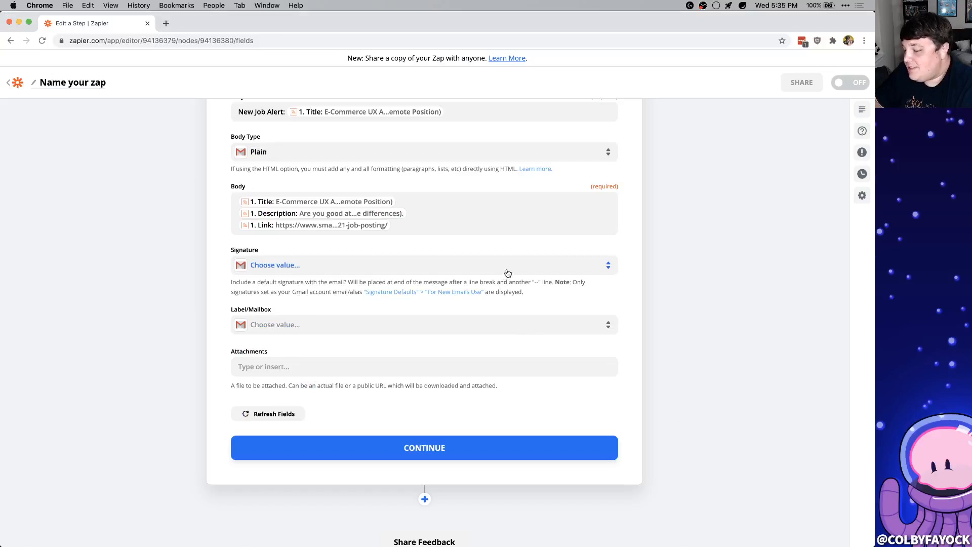
left_click(424, 447)
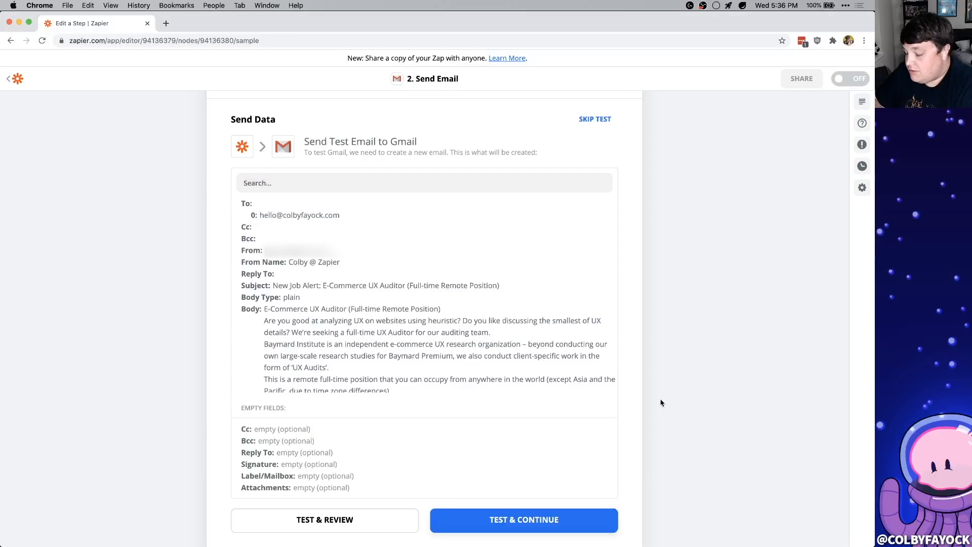
mouse_move(532, 399)
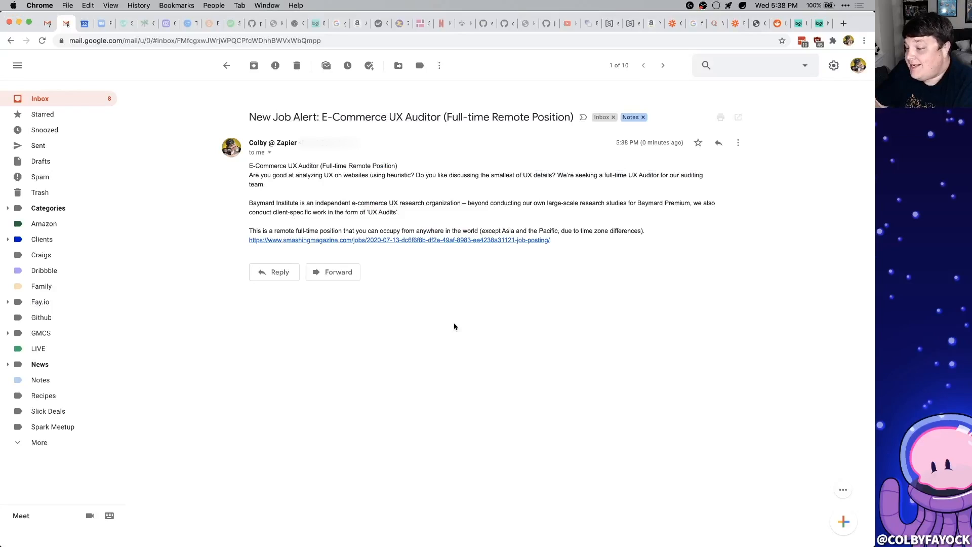
triple_click(322, 165)
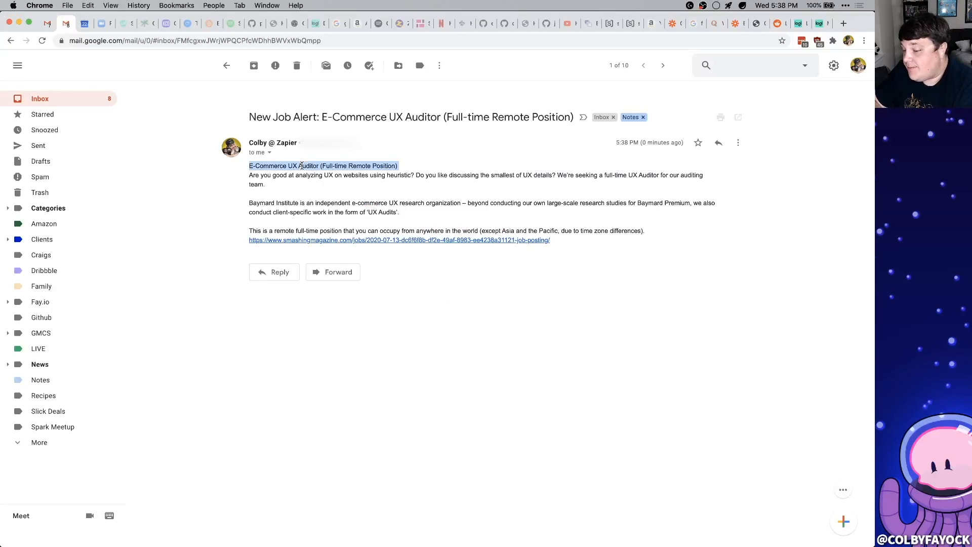
left_click(93, 23)
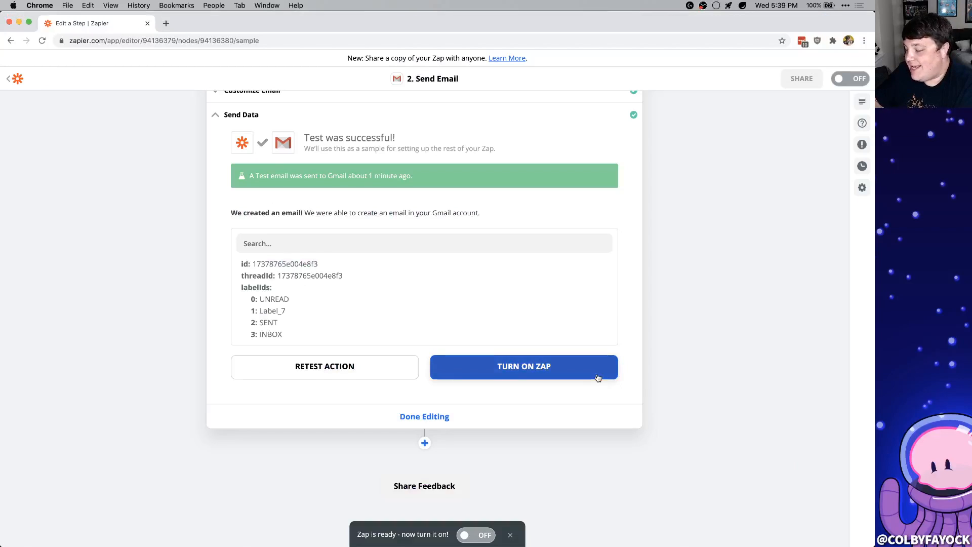